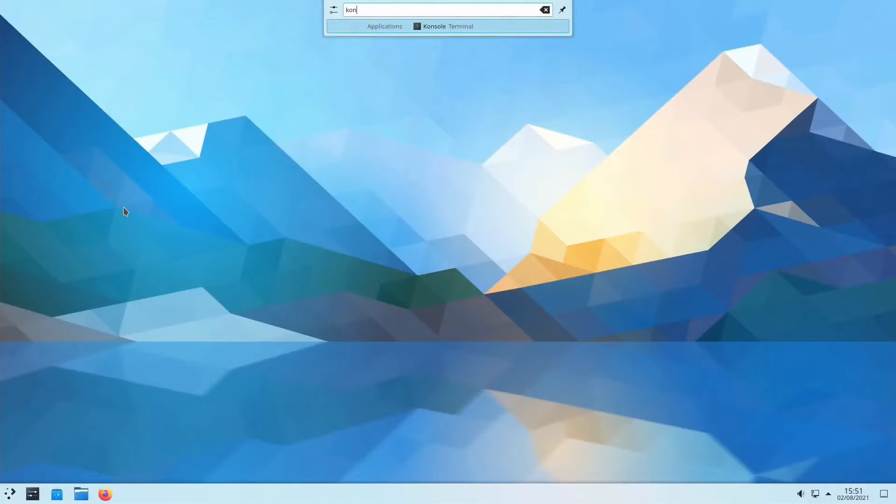
# Launch Konsole via KRunner and open Dolphin on the home folder, bringing Dolphin to the front.
pyautogui.click(434, 26)
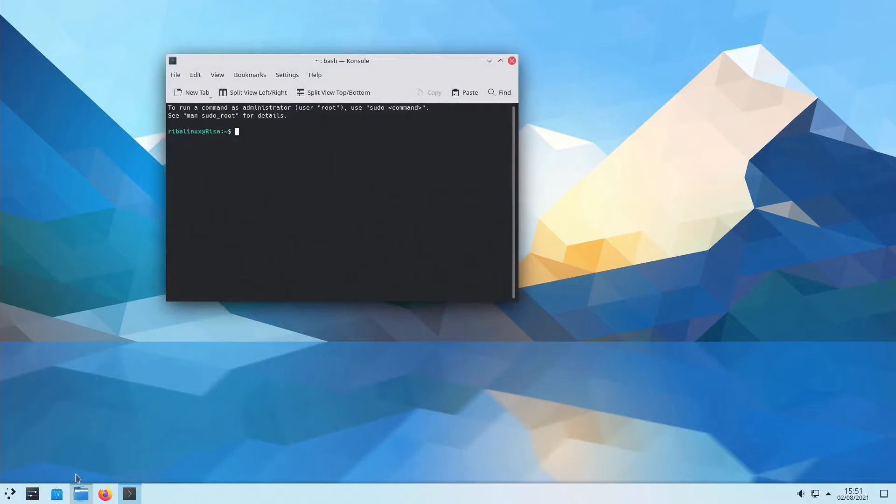
pyautogui.click(80, 493)
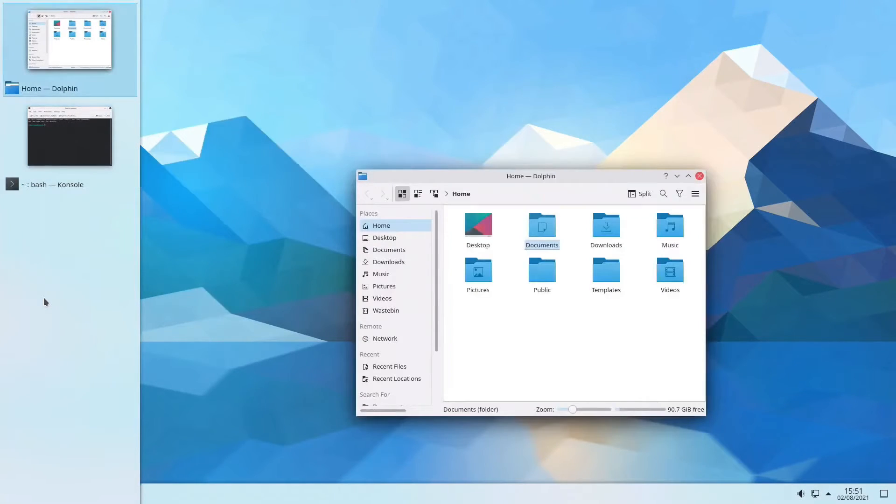
pyautogui.click(69, 135)
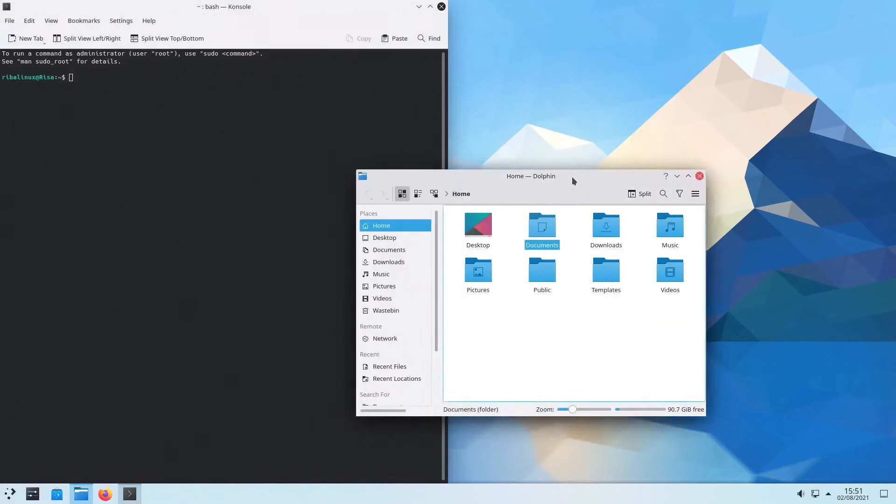
pyautogui.click(689, 177)
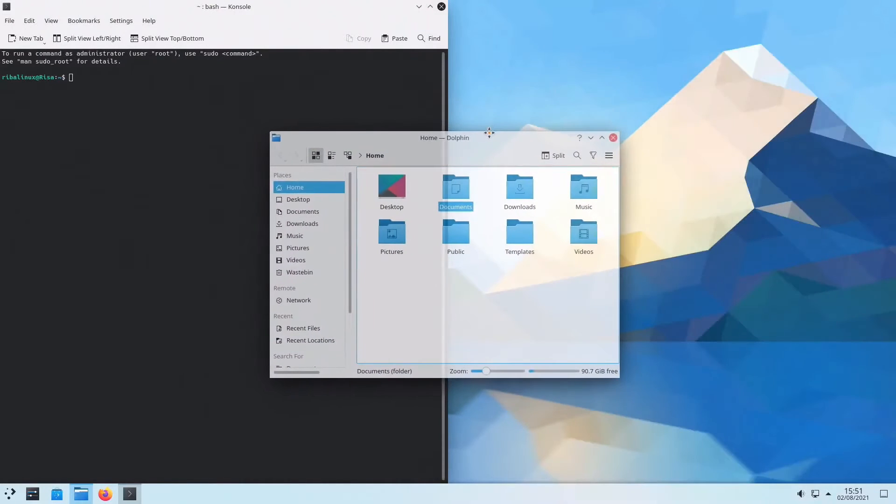
# Move the Dolphin window up and left, then close Konsole so only Dolphin remains.
pyautogui.moveTo(223, 7); pyautogui.dragTo(328, 48)
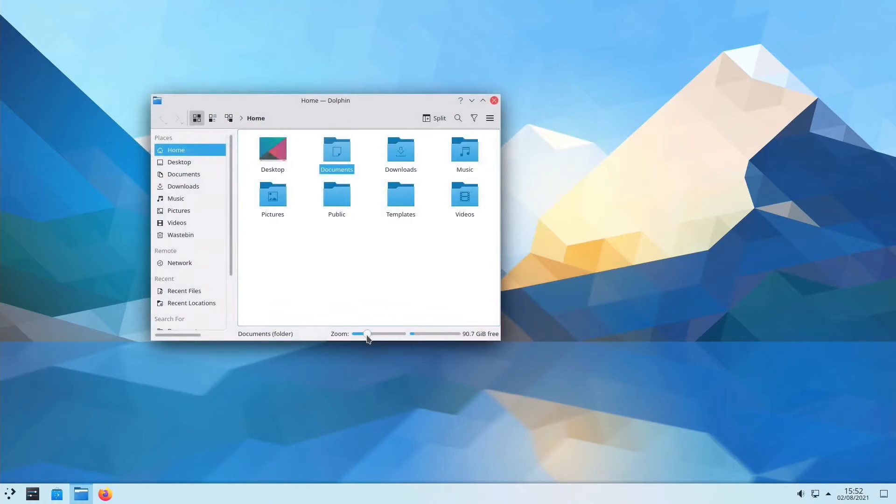
pyautogui.moveTo(476, 329)
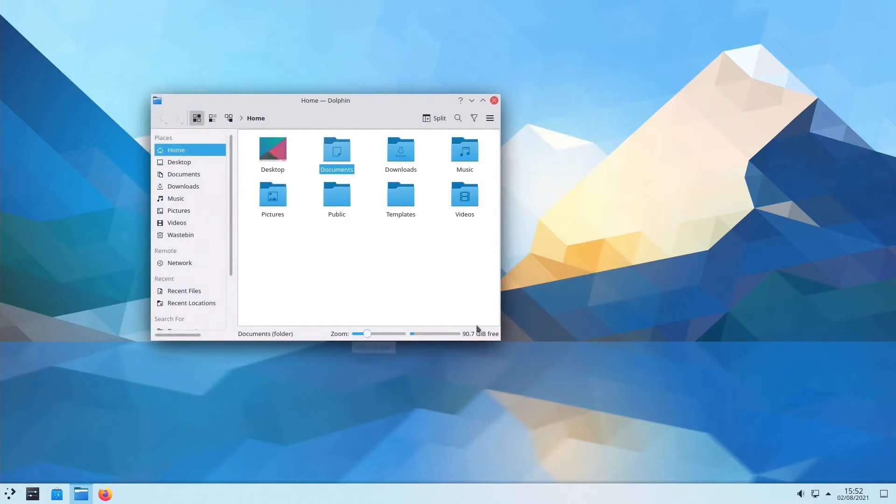
pyautogui.click(489, 119)
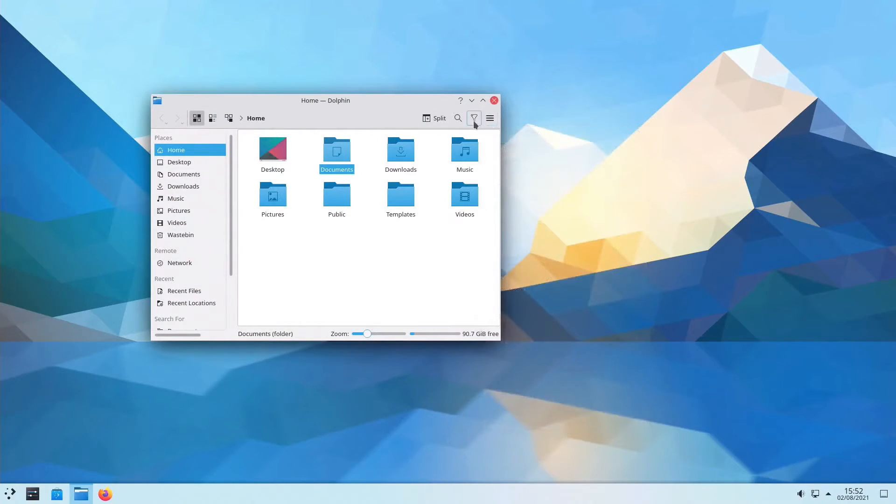
pyautogui.click(474, 119)
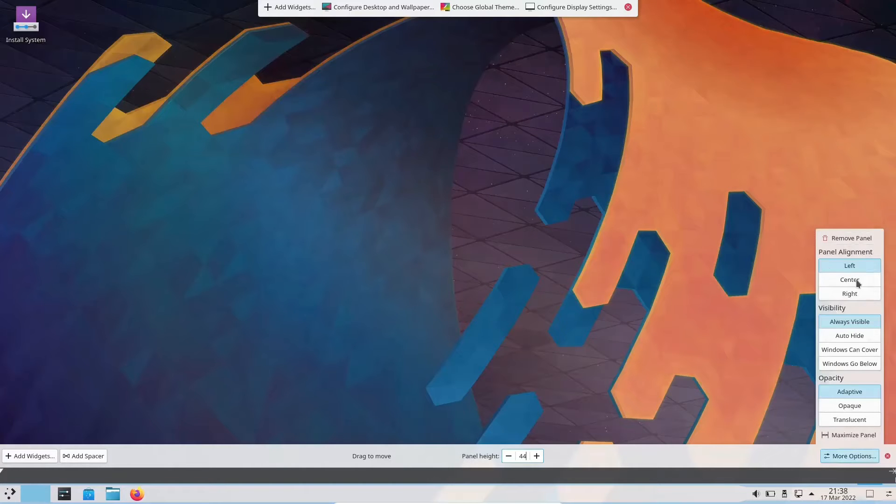
pyautogui.moveTo(849, 349)
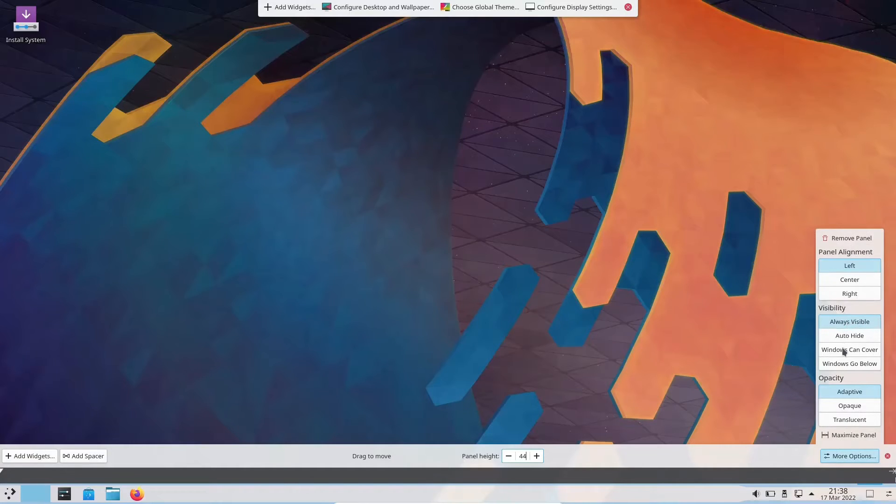
pyautogui.moveTo(850, 406)
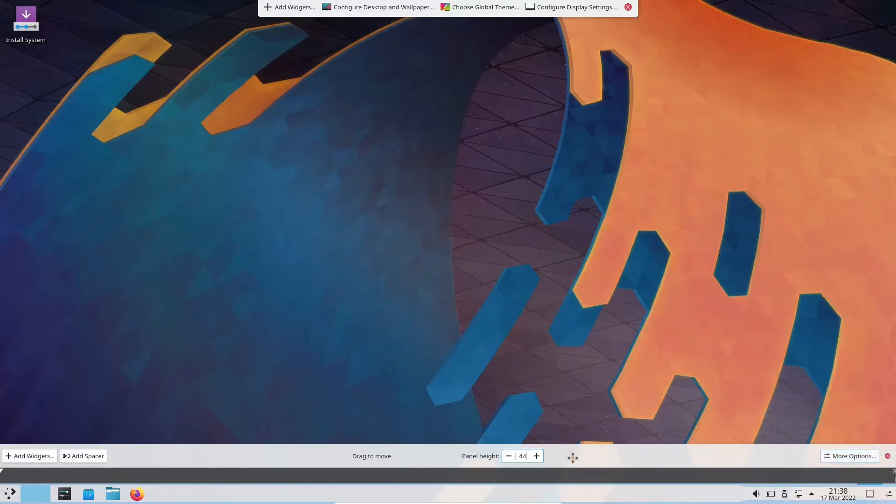
pyautogui.moveTo(633, 223)
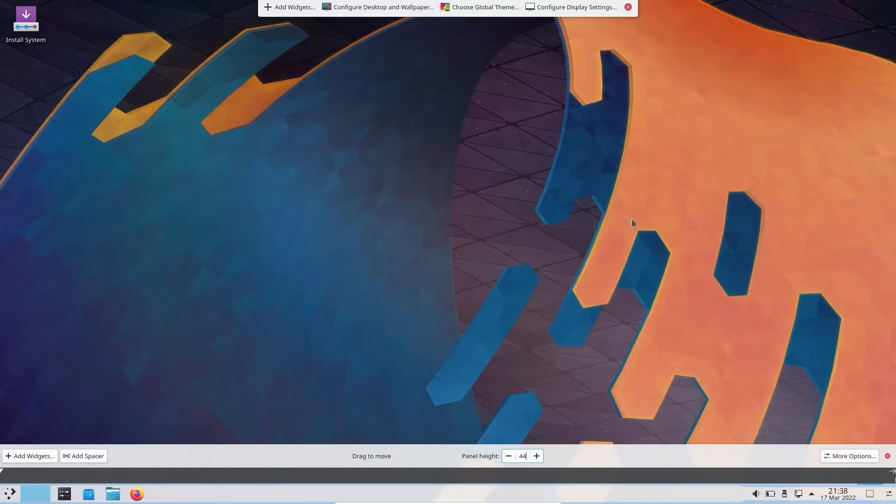
# Show the Add Widgets sidebar in panel edit mode and scroll down through the available widgets.
pyautogui.click(30, 456)
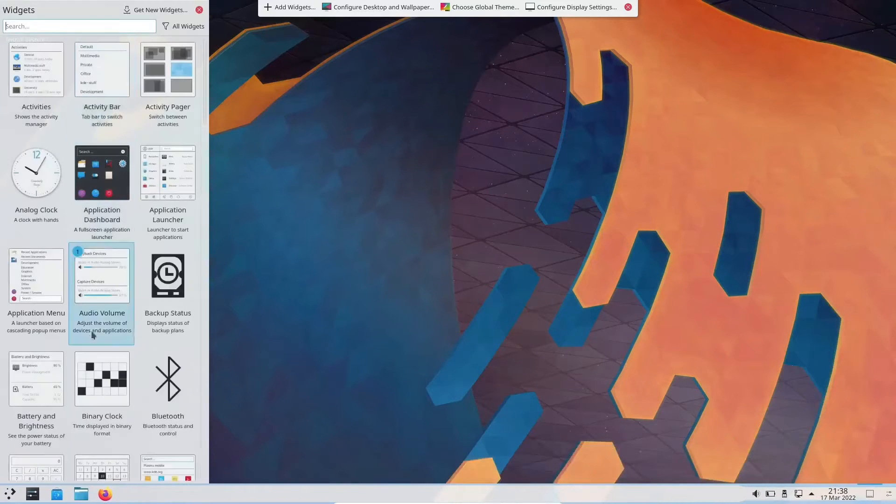
pyautogui.scroll(-3)
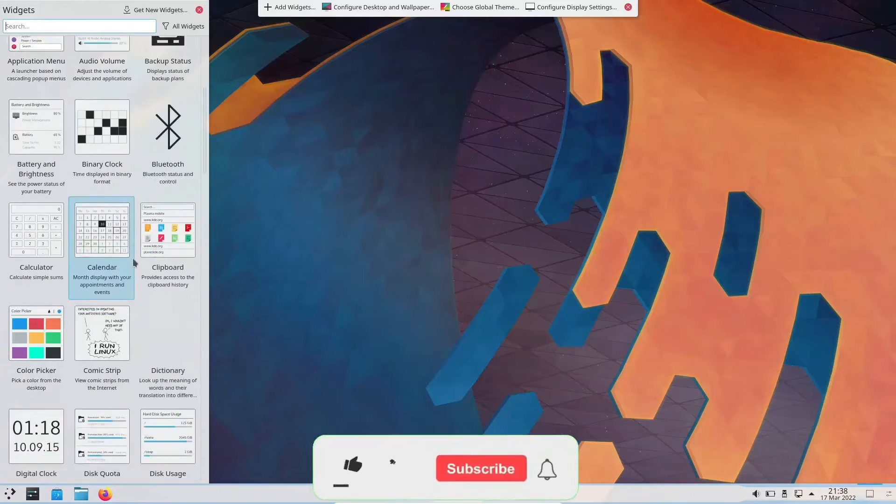
pyautogui.scroll(-3)
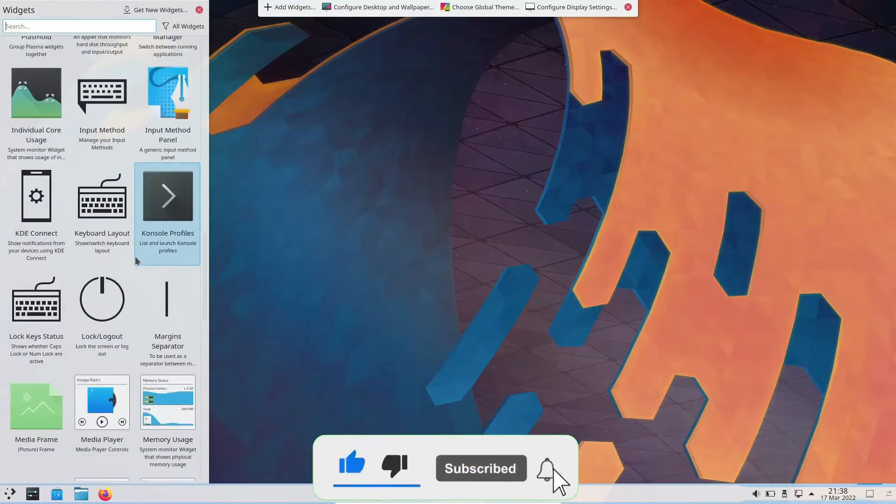
pyautogui.scroll(-3)
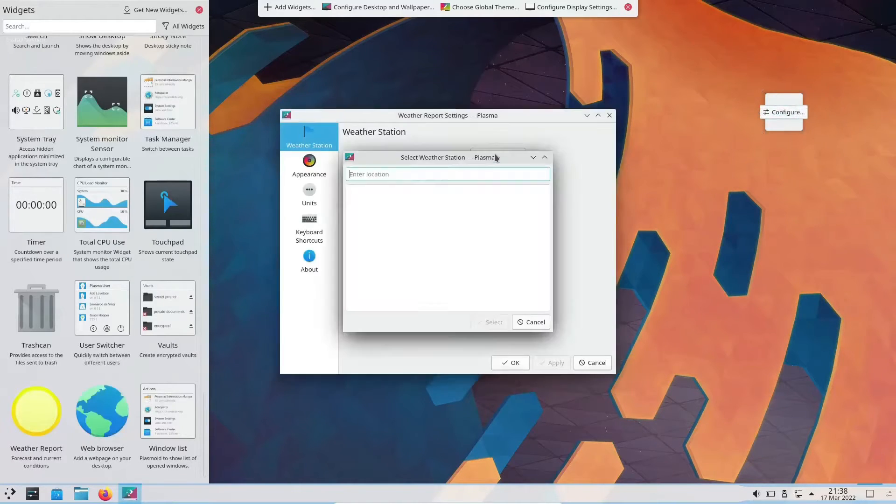
# Set the Weather Report widget's station to 'dallas texas', confirm it, then remove the widget.
pyautogui.write('dallas texAS')
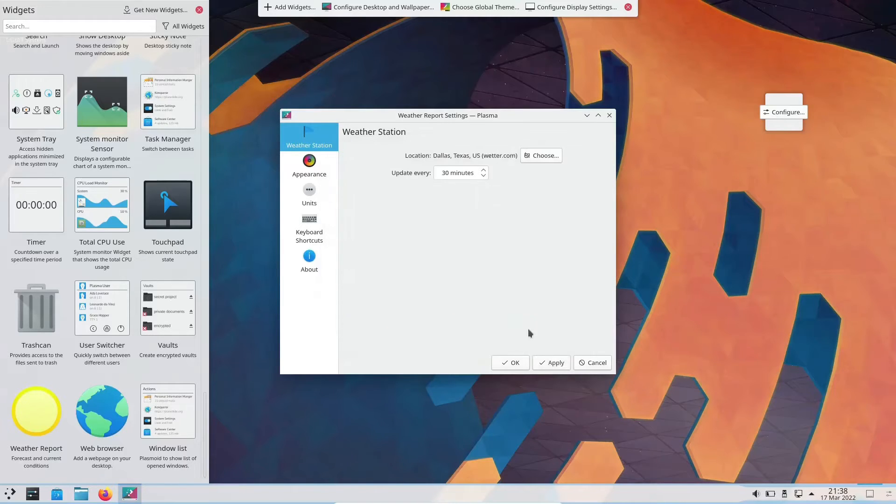
pyautogui.click(510, 362)
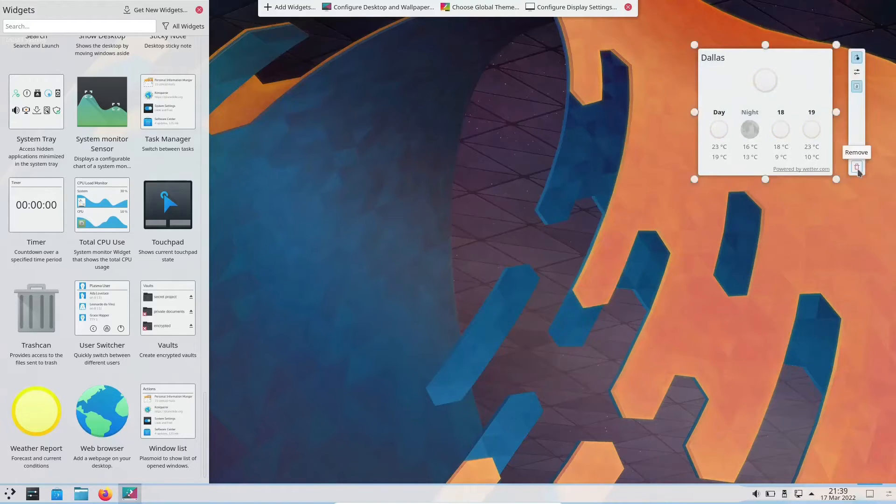
pyautogui.click(856, 167)
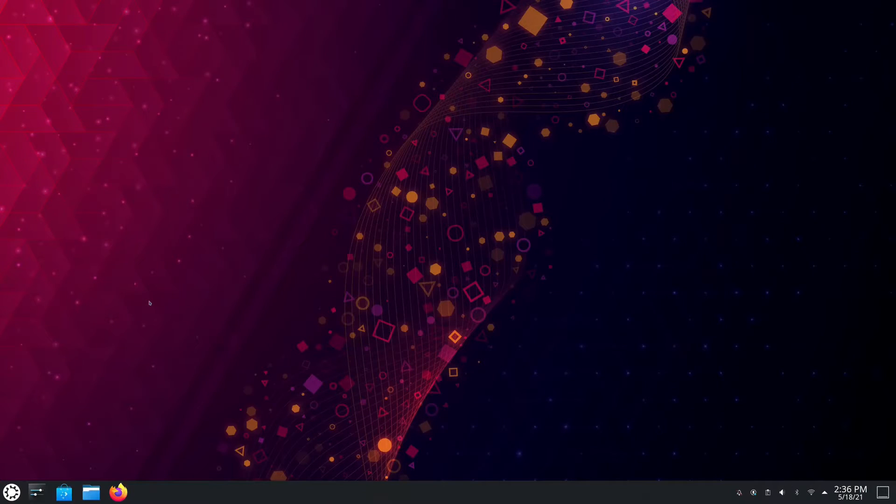
# Launch Dolphin on the home folder, switch to Details view and bring up Configure Dolphin.
pyautogui.click(91, 492)
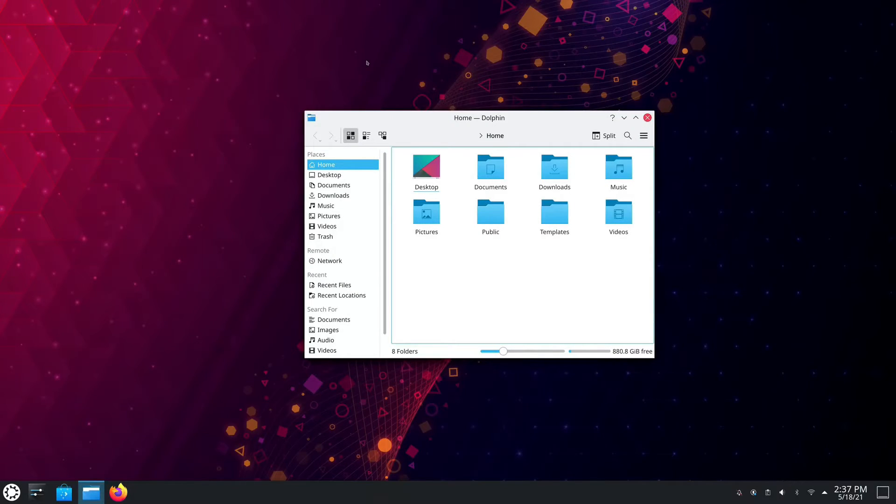
pyautogui.click(366, 135)
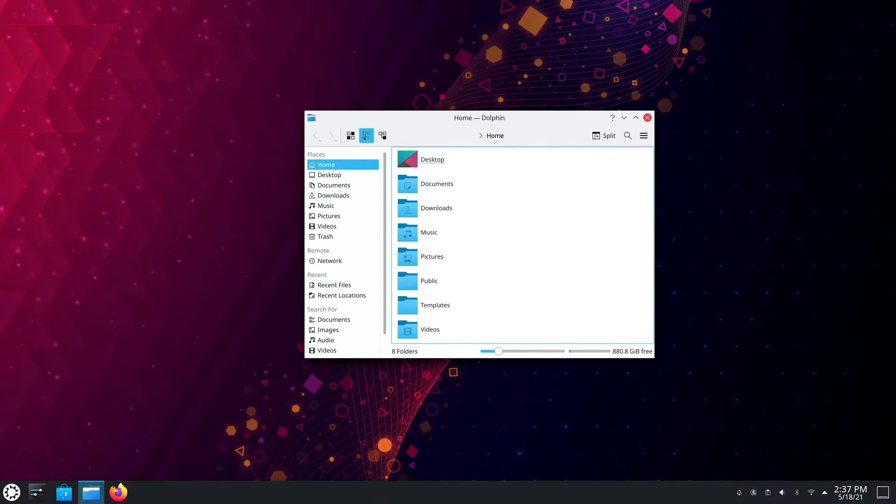
pyautogui.click(383, 136)
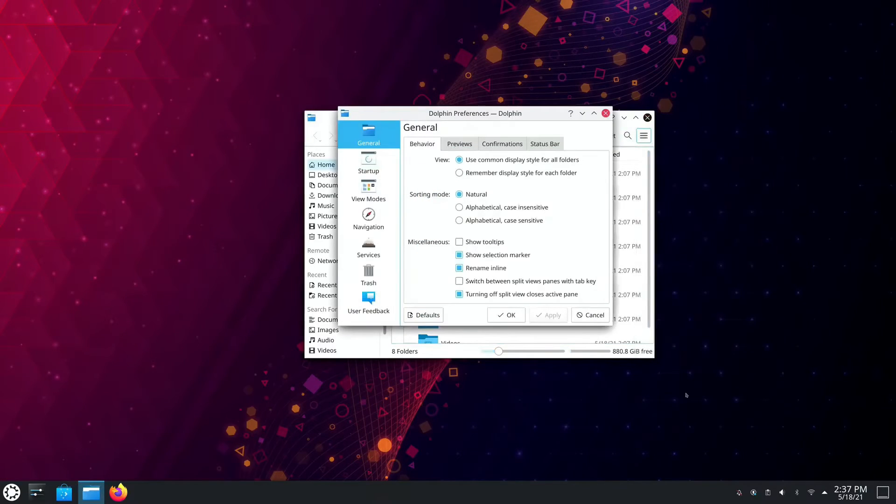
pyautogui.moveTo(592, 241)
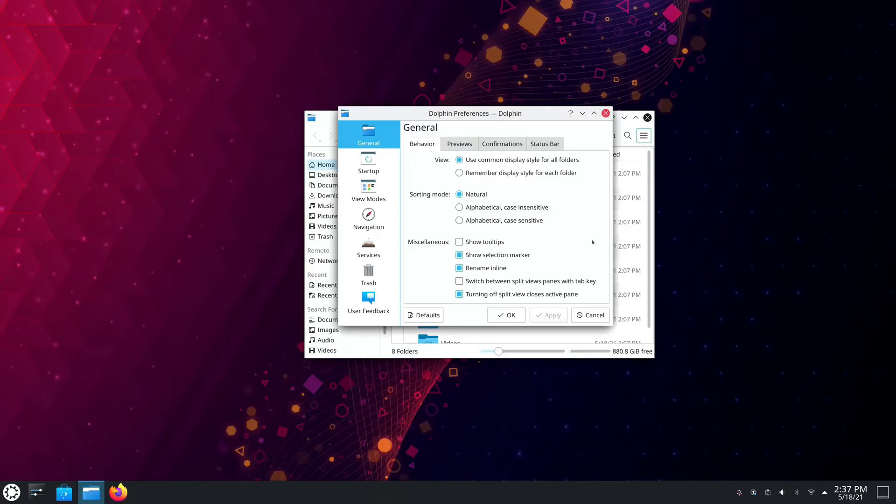
pyautogui.moveTo(472, 250)
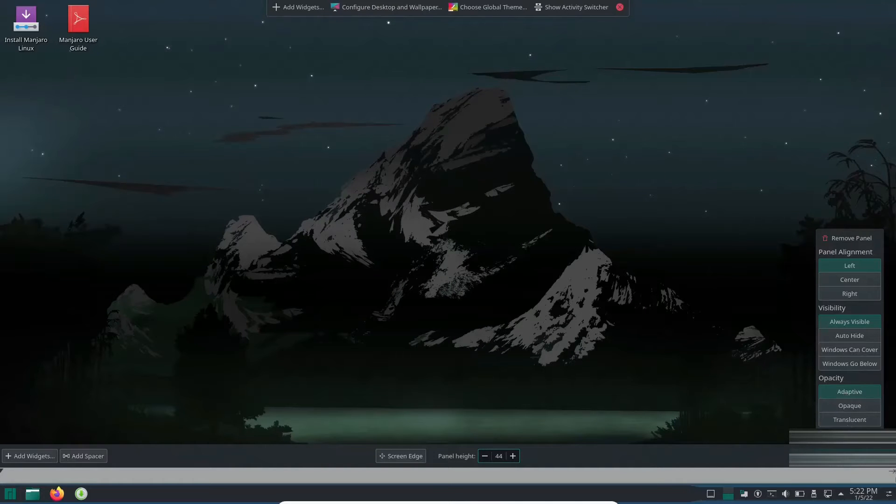
# From Add Widgets, choose Get New Widgets > Download New Plasma Widgets to show the online catalogue.
pyautogui.click(512, 454)
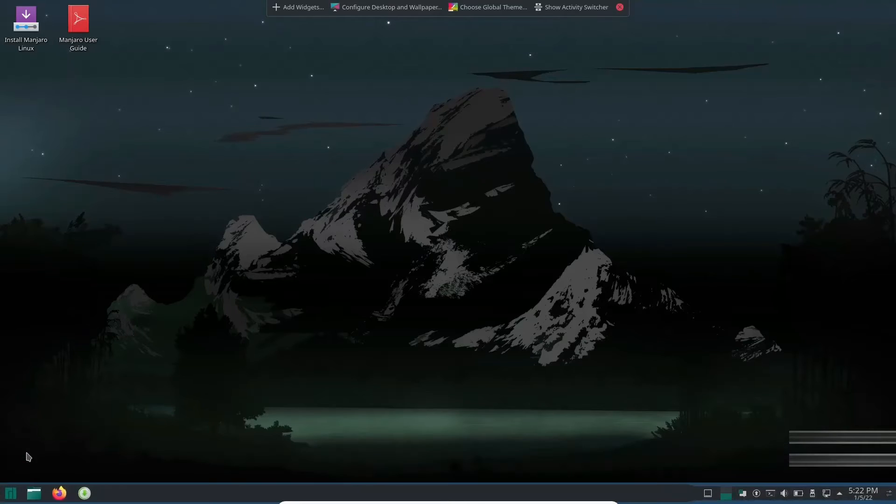
pyautogui.click(298, 7)
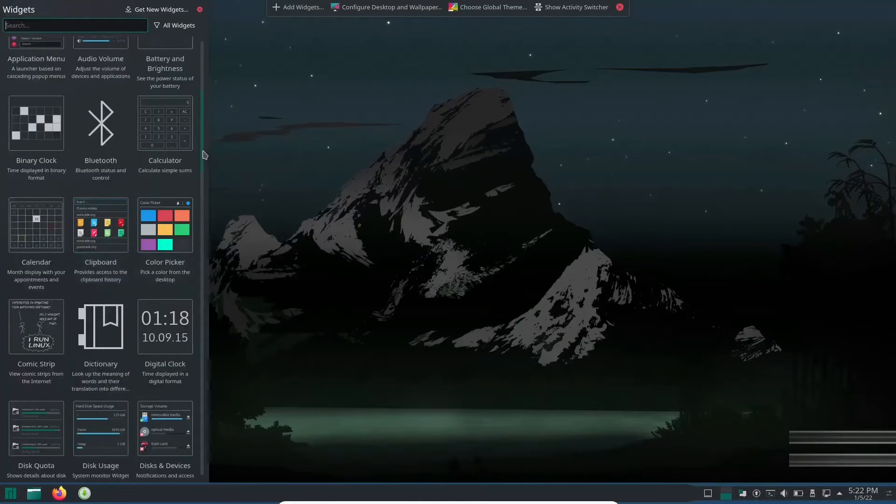
pyautogui.scroll(3)
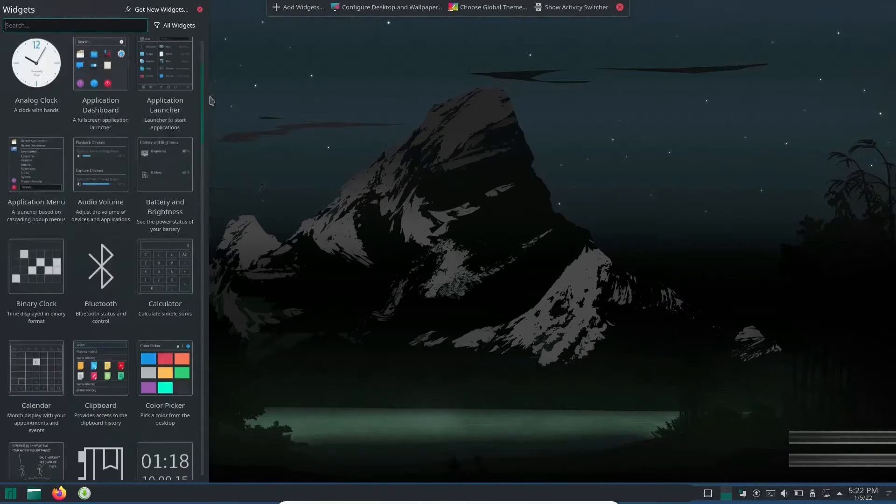
pyautogui.click(161, 9)
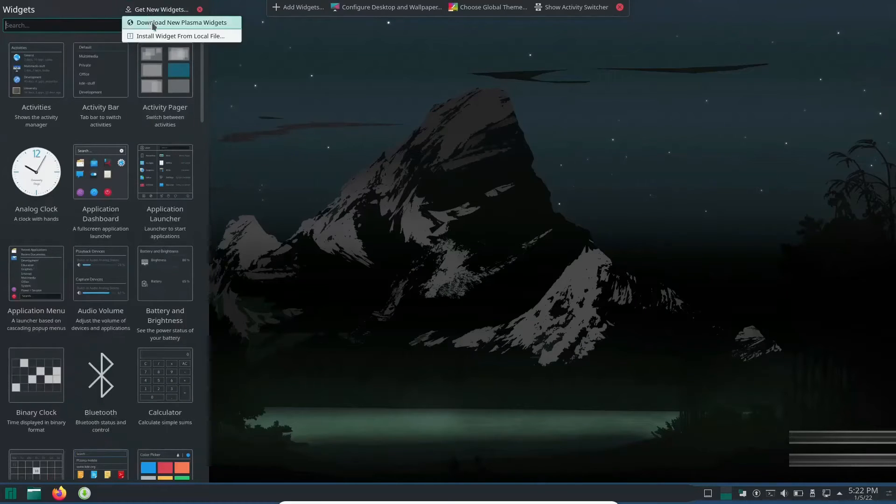
pyautogui.click(181, 23)
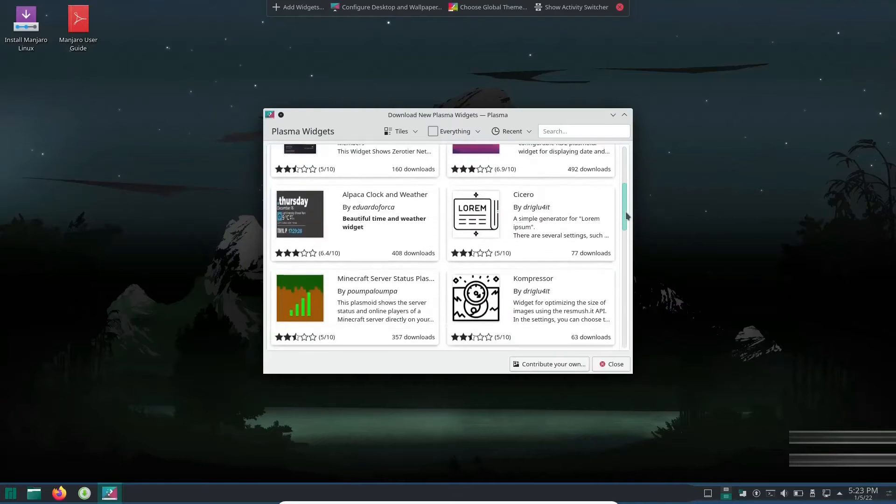
# Scroll the widget catalogue, close it and return to the desktop's application launcher.
pyautogui.scroll(3)
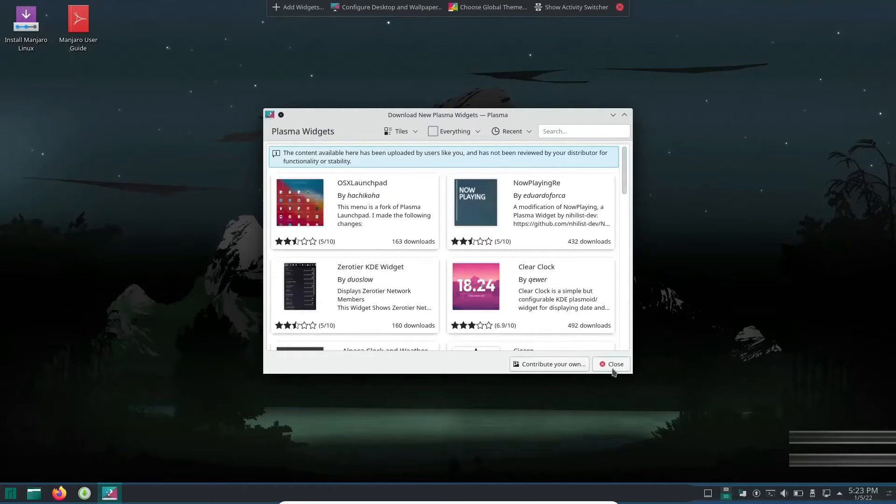
pyautogui.click(610, 364)
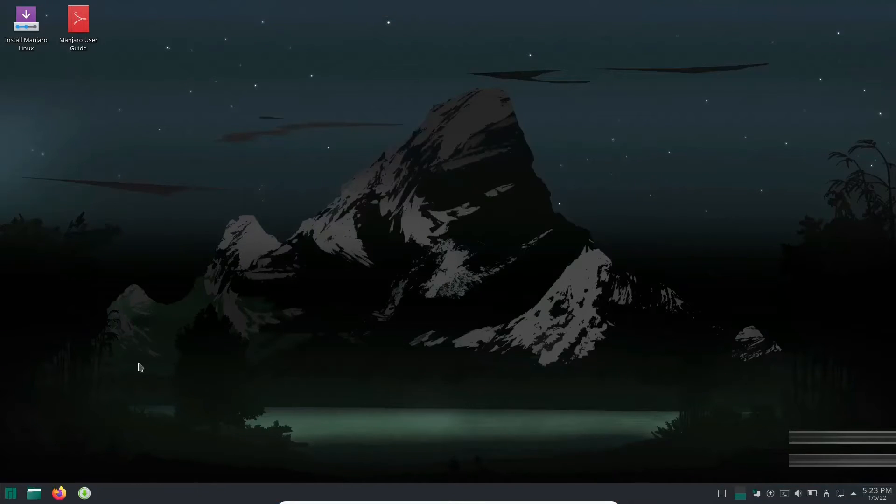
pyautogui.moveTo(33, 492)
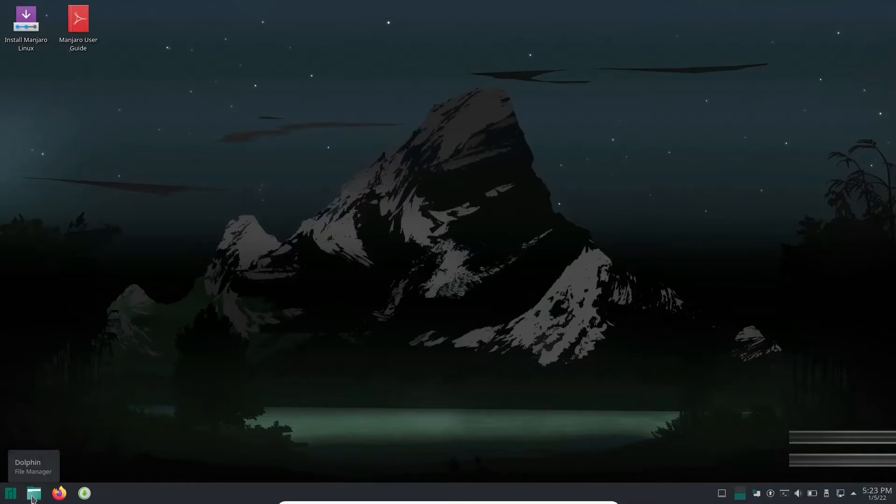
pyautogui.click(34, 493)
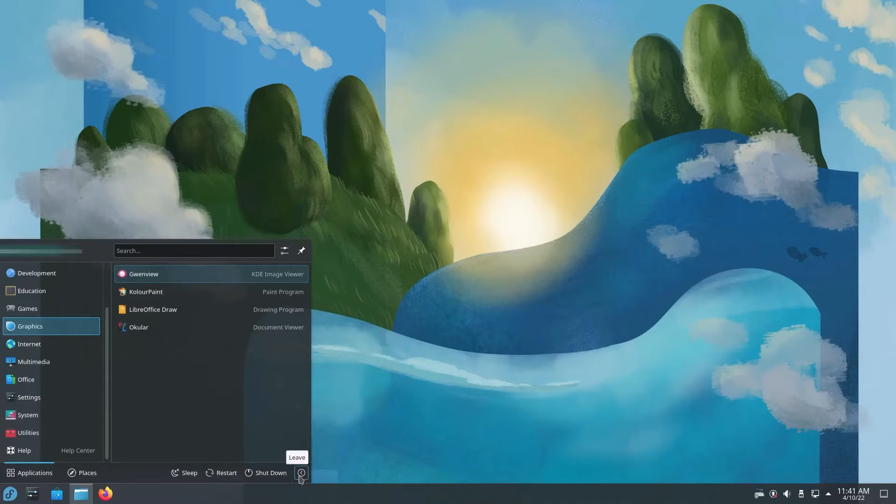
# Show the Leave options, dismiss the launcher, then launch System Settings on About this System for Fedora Linux 36.
pyautogui.click(302, 473)
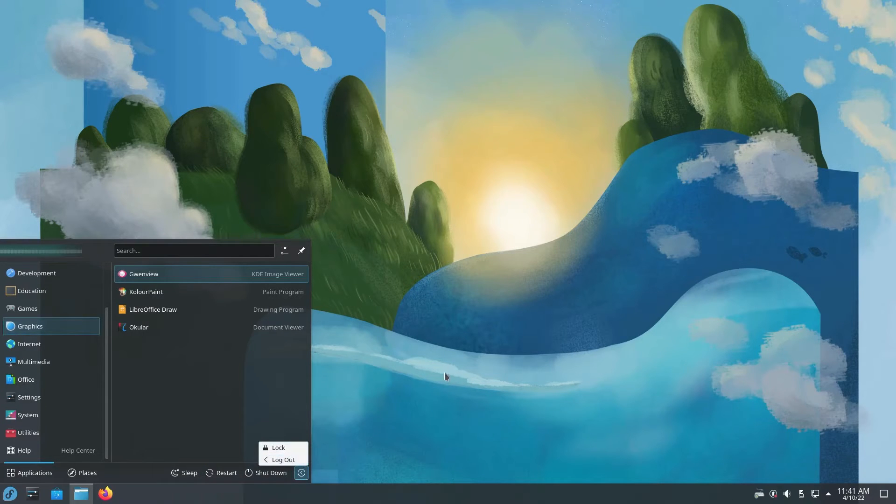
pyautogui.click(446, 378)
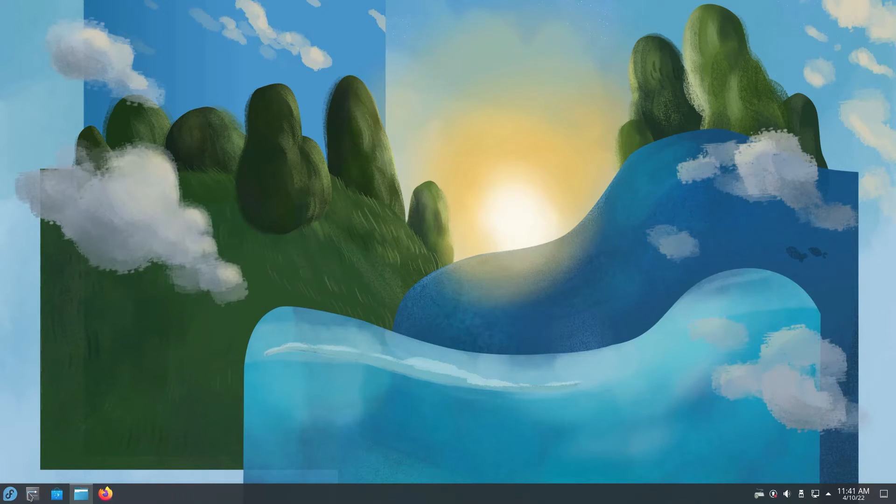
pyautogui.click(32, 492)
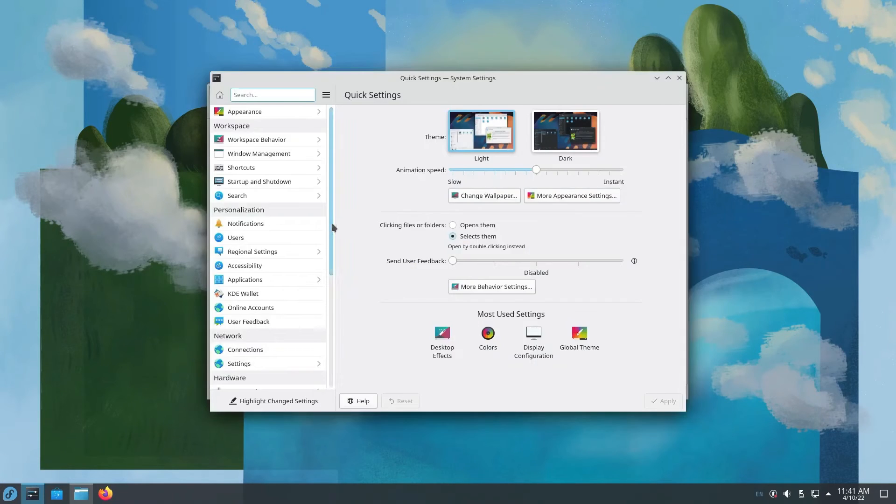
pyautogui.click(254, 360)
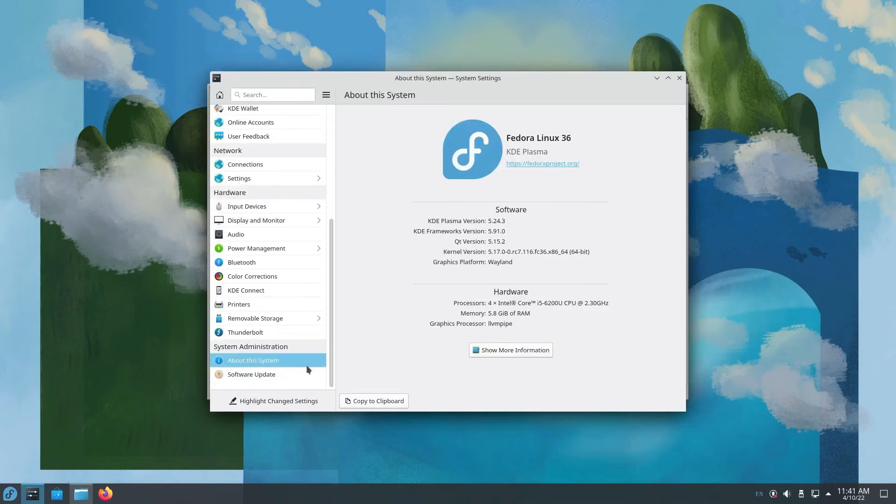
pyautogui.moveTo(503, 258)
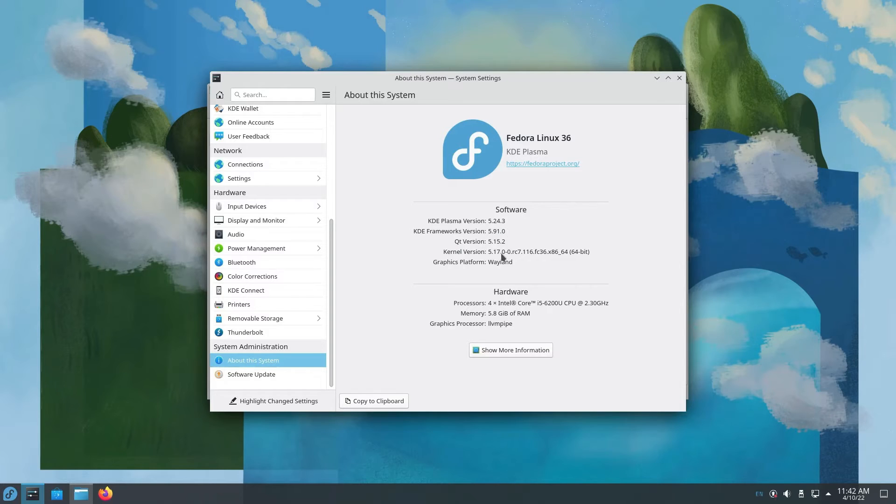
pyautogui.moveTo(512, 280)
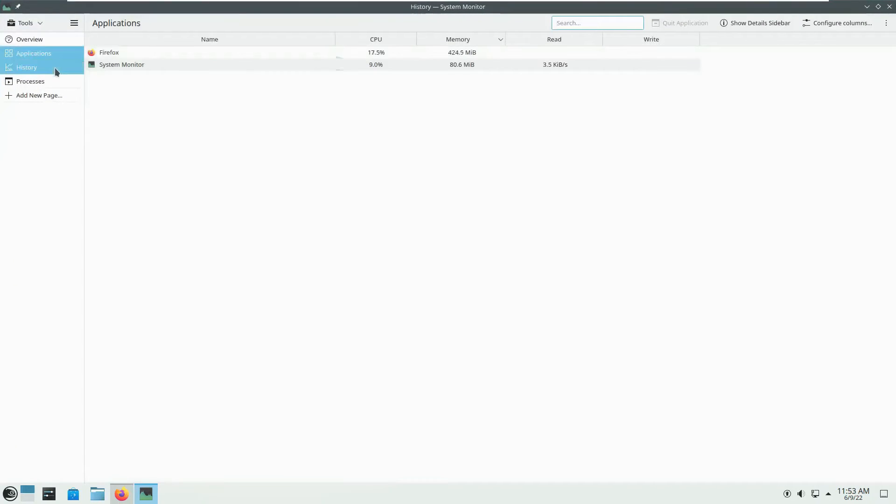
# Show the Processes list in System Monitor, then return to its overview page.
pyautogui.click(30, 81)
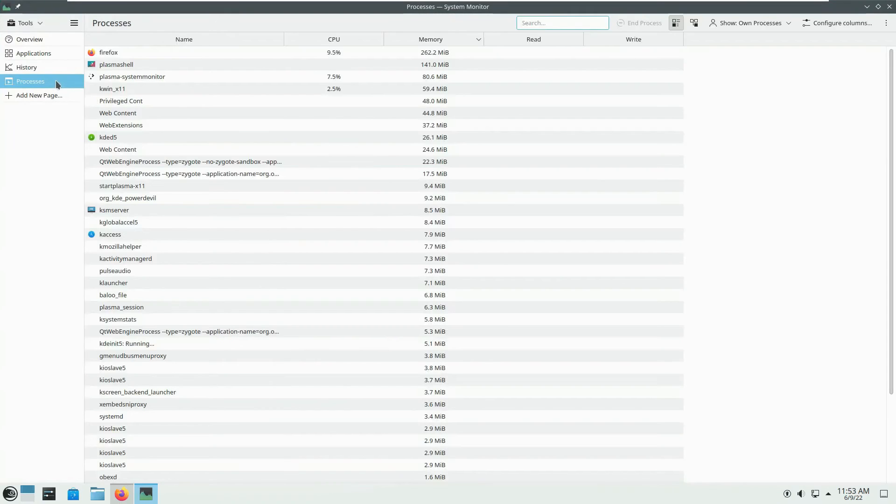
pyautogui.click(29, 39)
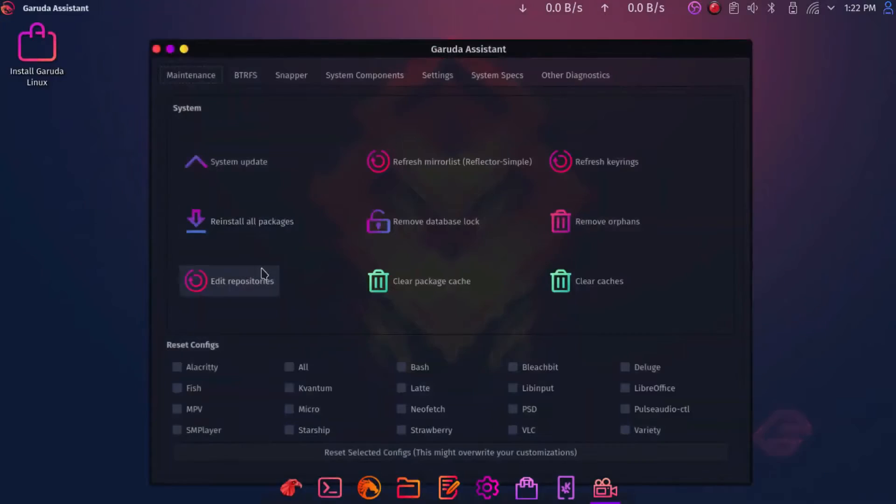
pyautogui.moveTo(314, 213)
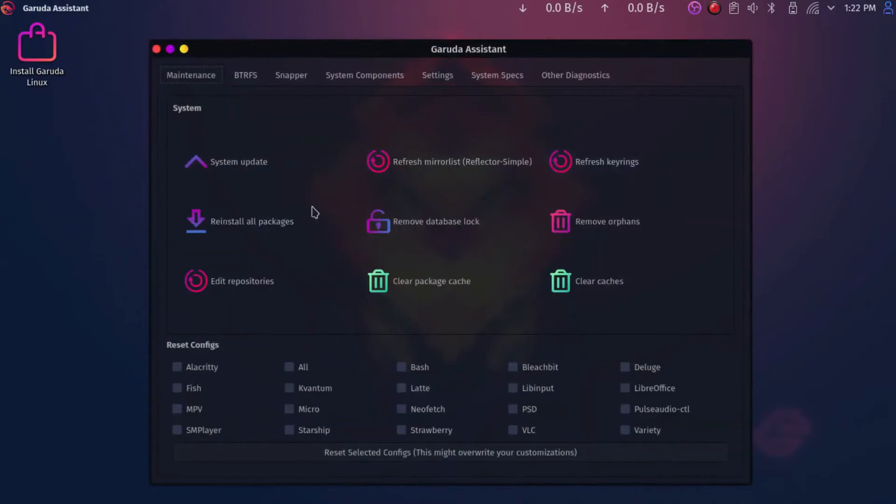
pyautogui.moveTo(284, 293)
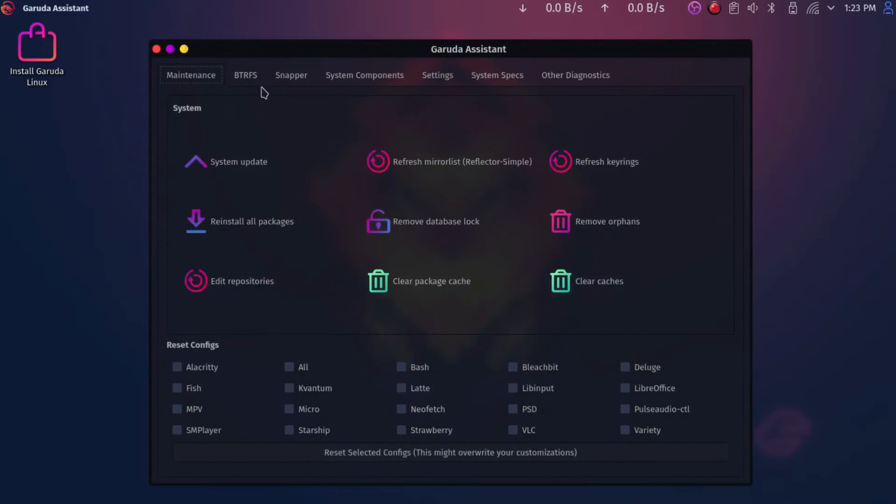
# In Garuda Assistant's Settings tab, tick the TLP powersave tweak, apply it, then show Other Diagnostics.
pyautogui.click(364, 74)
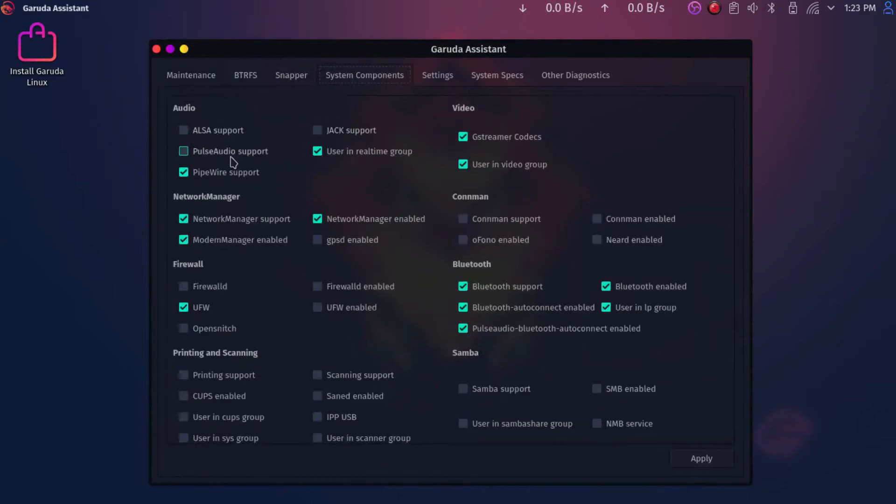
pyautogui.click(436, 75)
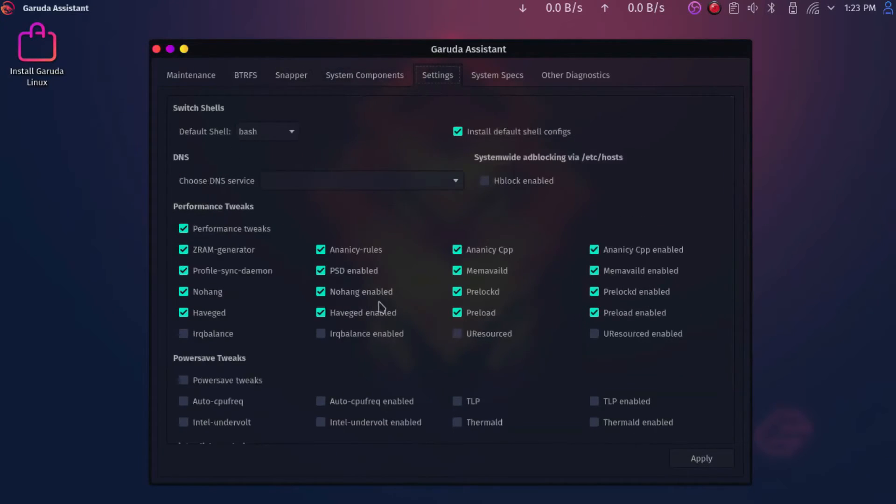
pyautogui.scroll(-3)
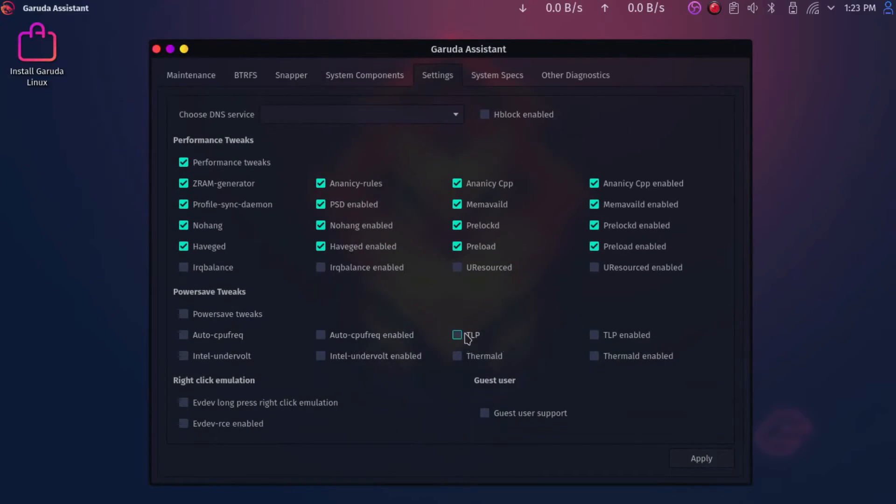
pyautogui.click(458, 336)
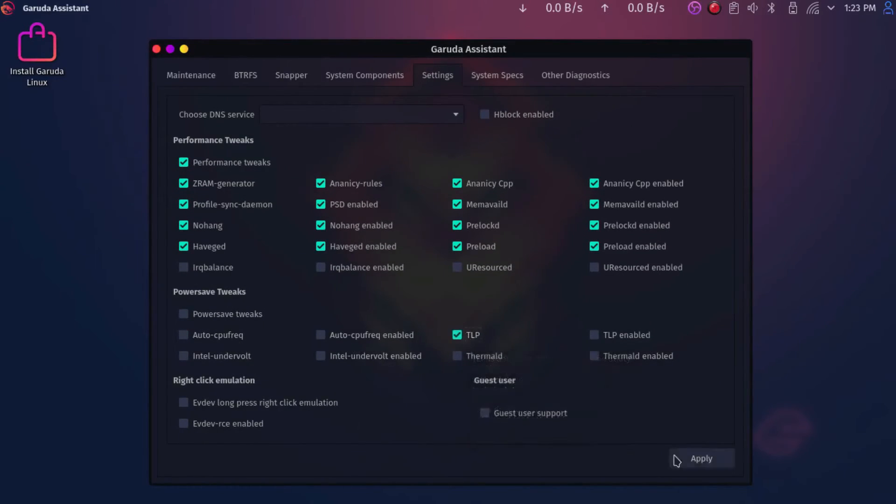
pyautogui.click(497, 74)
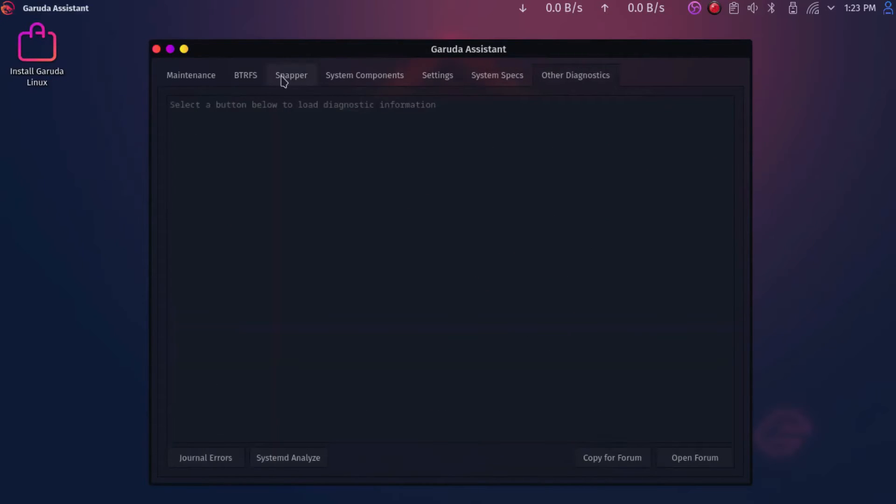
pyautogui.click(156, 49)
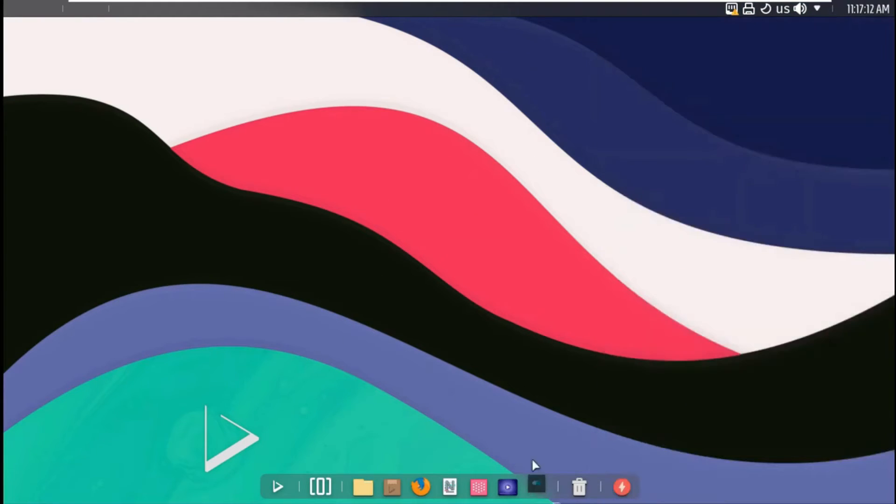
# Show About this System for Nitrux 2.1.0, close it, then launch System Monitor from the dock.
pyautogui.click(536, 486)
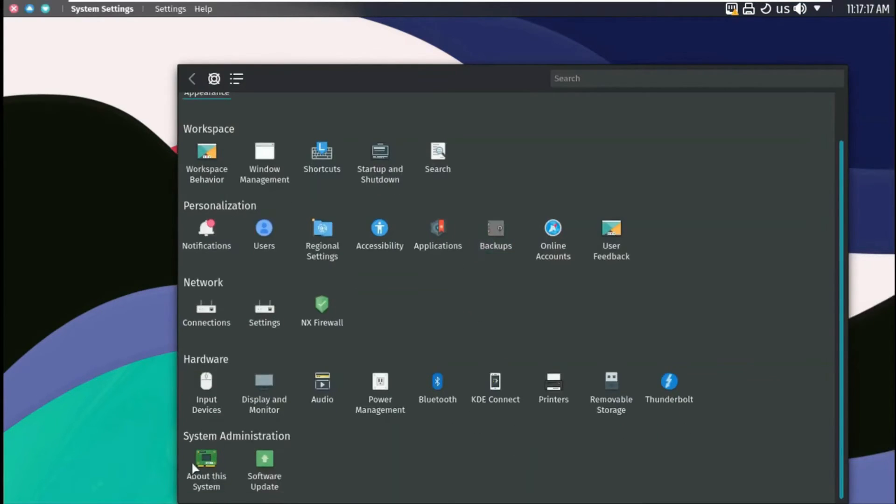
pyautogui.click(205, 469)
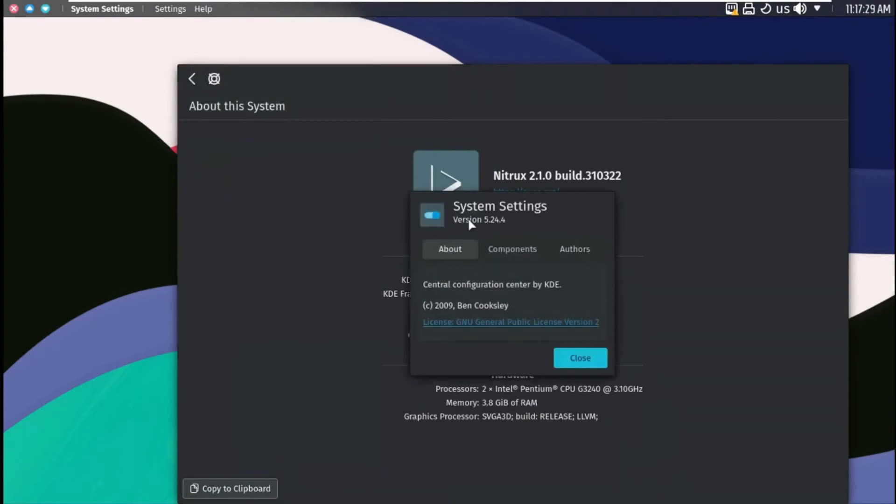
pyautogui.click(578, 357)
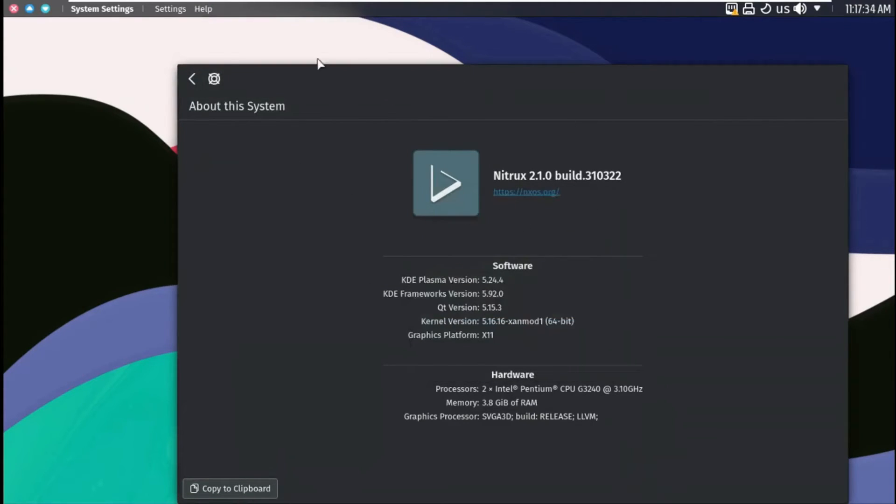
pyautogui.click(14, 8)
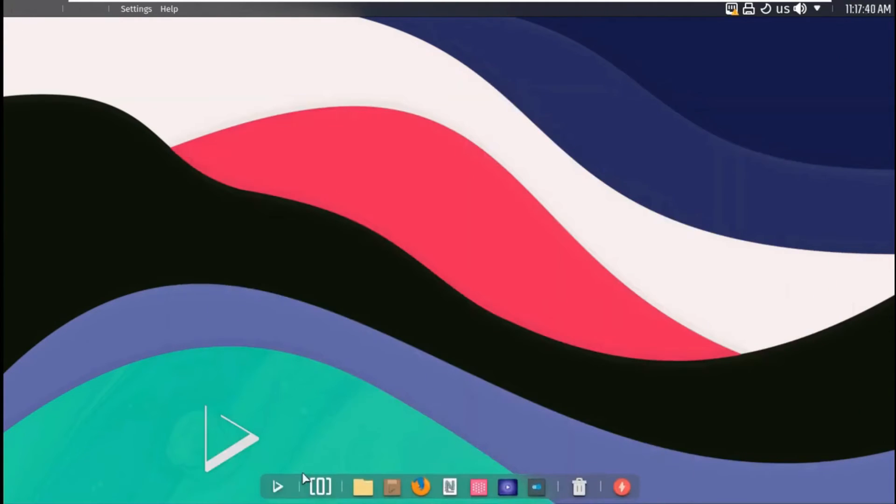
pyautogui.moveTo(380, 261)
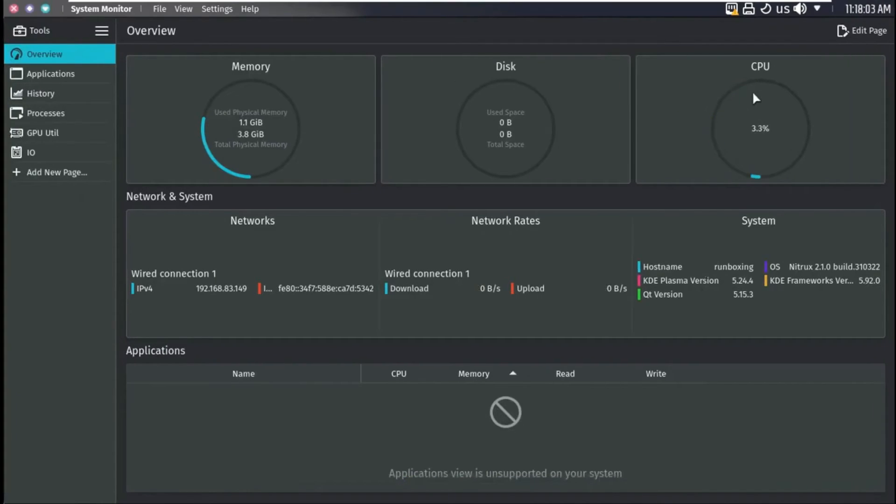
pyautogui.moveTo(739, 252)
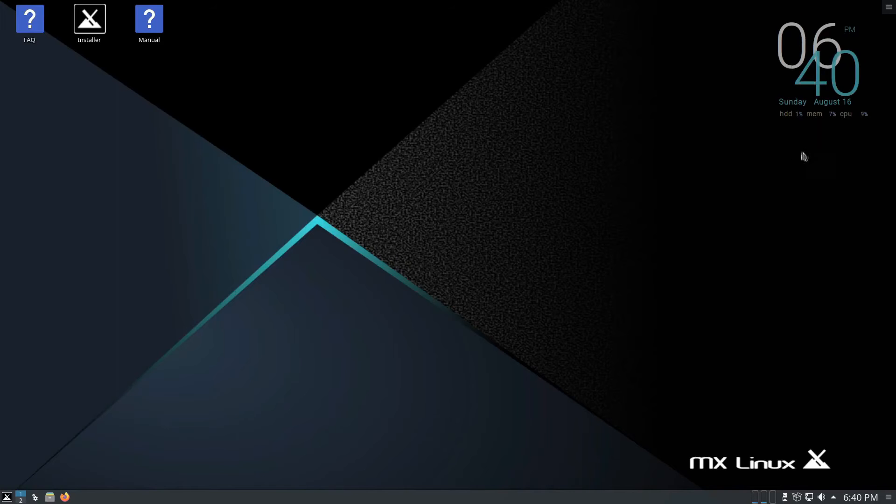
# Show the MX Linux desktop's right-click menu, exit panel Edit Mode and bring up the August calendar.
pyautogui.rightClick(805, 156)
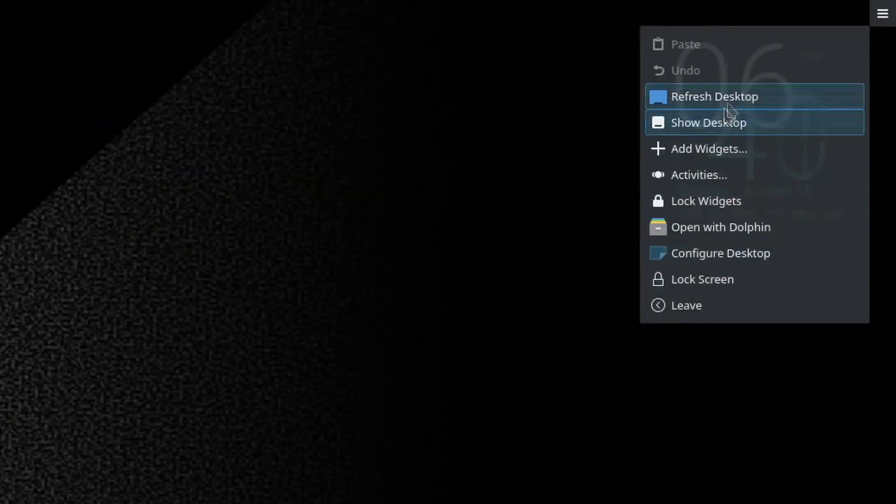
pyautogui.moveTo(760, 243)
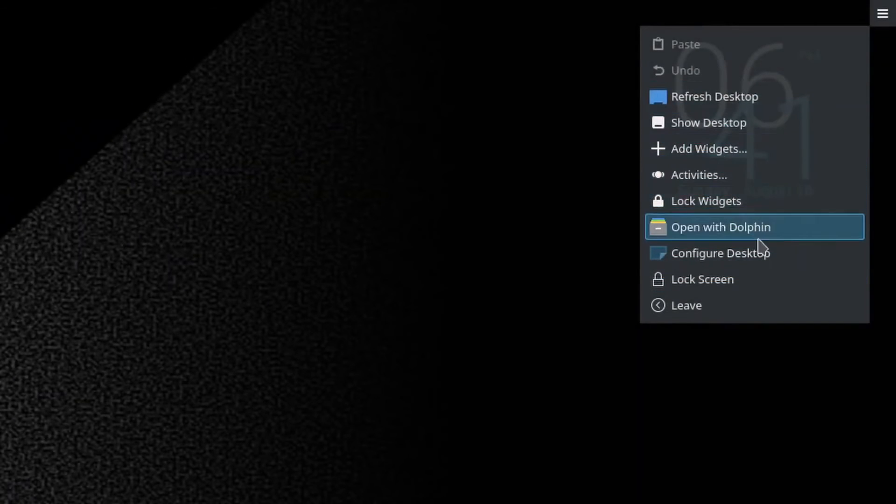
pyautogui.moveTo(752, 279)
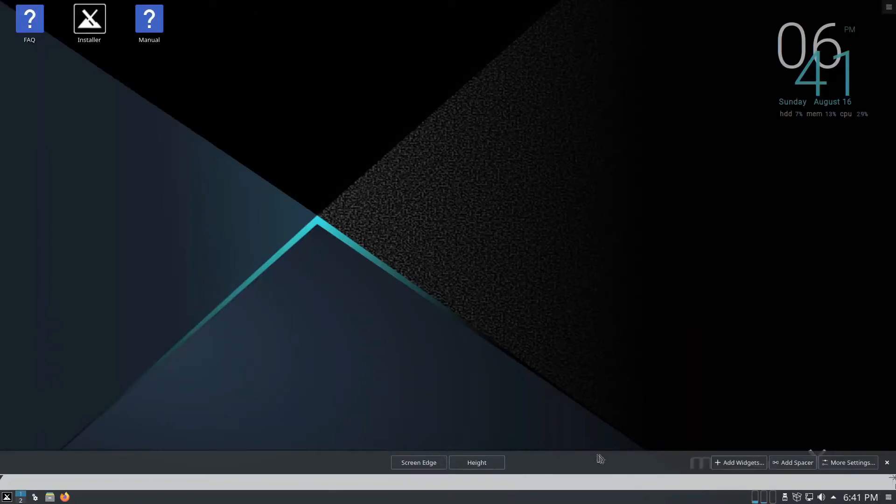
pyautogui.click(861, 496)
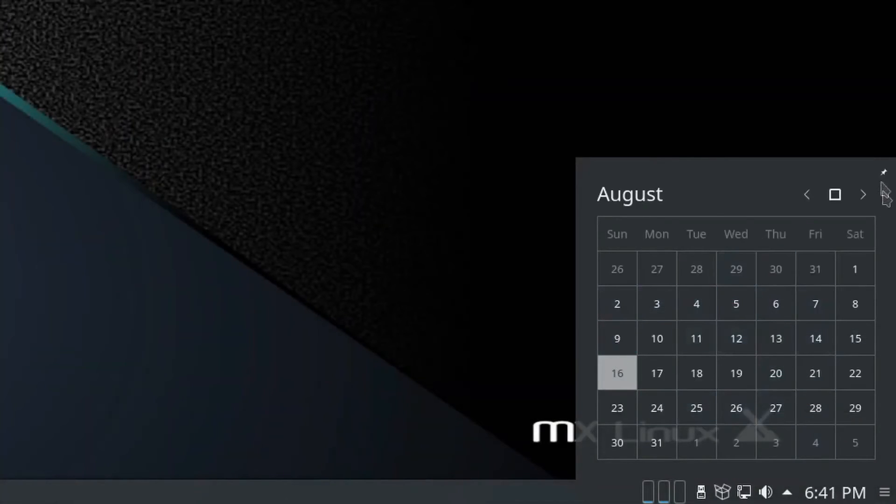
pyautogui.click(883, 172)
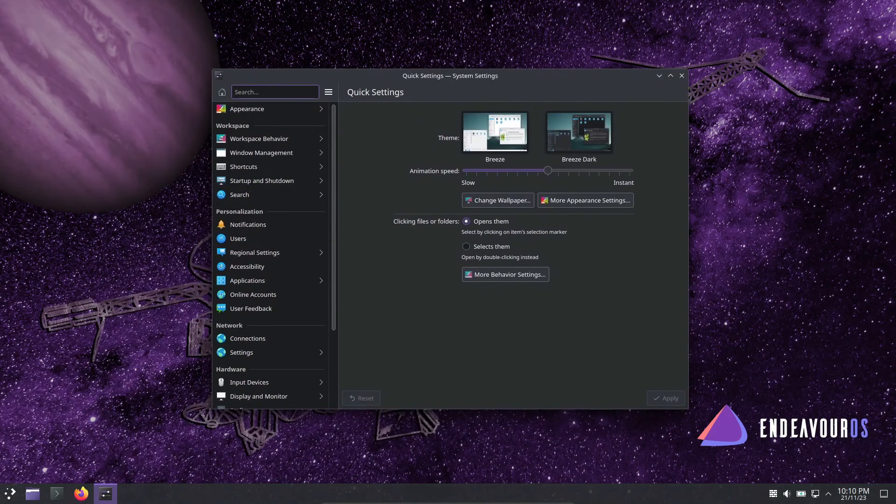
# View About this System showing KDE Plasma 5.27.9 on X11 with hardware details, then close System Settings.
pyautogui.scroll(-3)
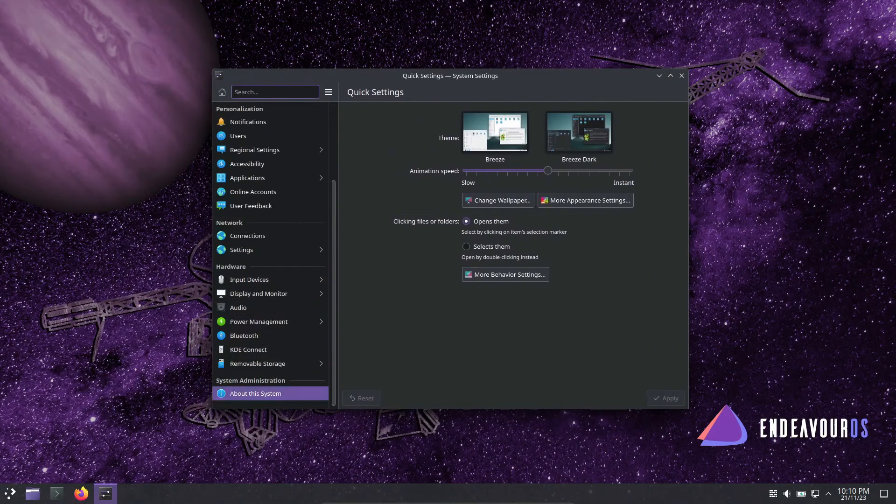
pyautogui.click(255, 393)
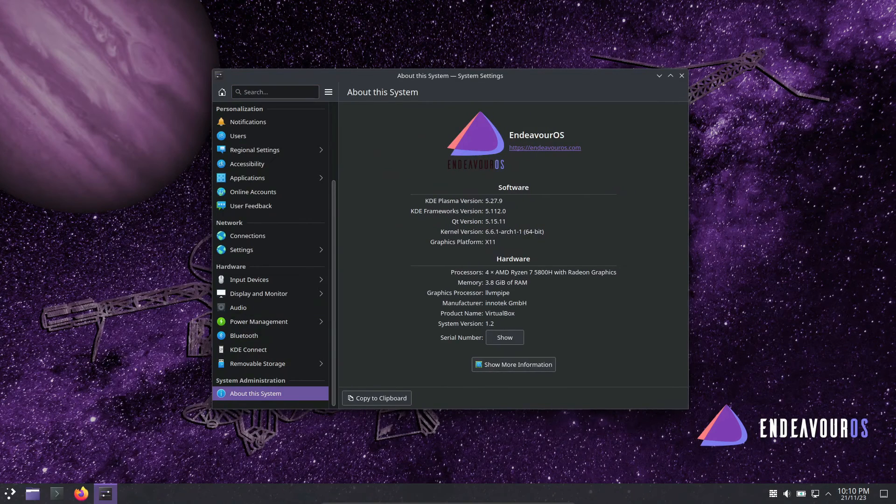
pyautogui.doubleClick(492, 201)
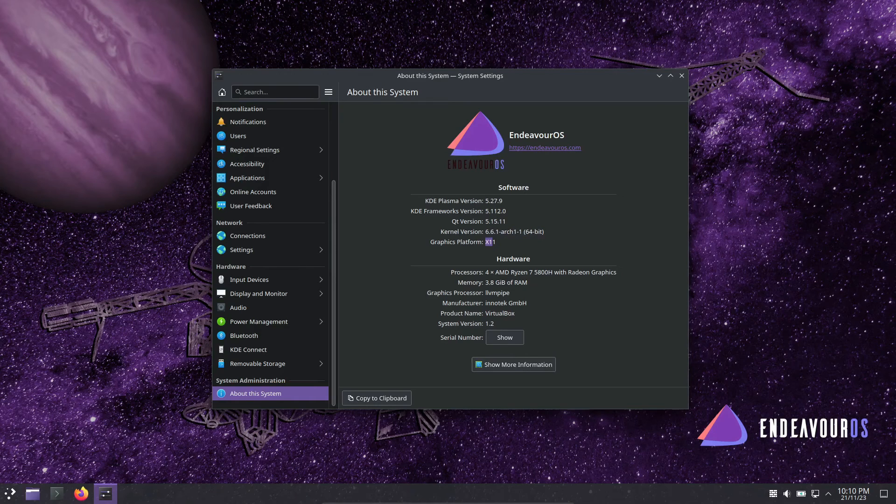
pyautogui.click(681, 75)
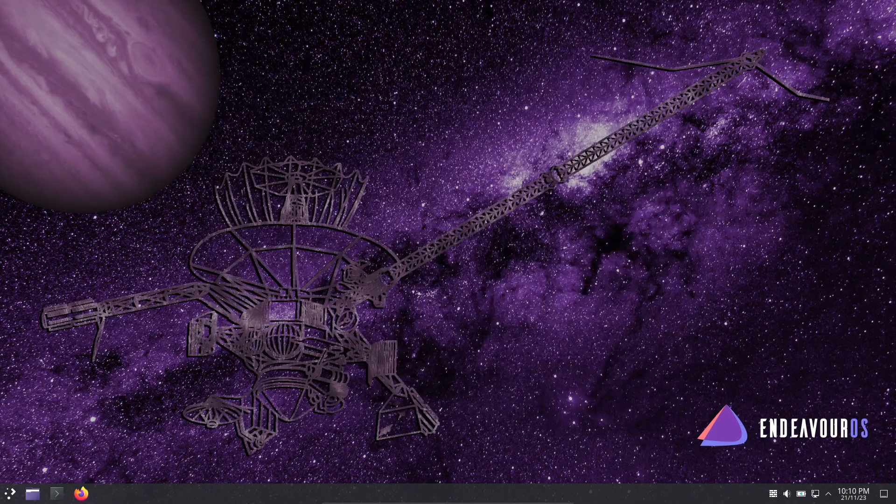
# Open the EndeavourOS application launcher and browse the All Applications list.
pyautogui.click(11, 493)
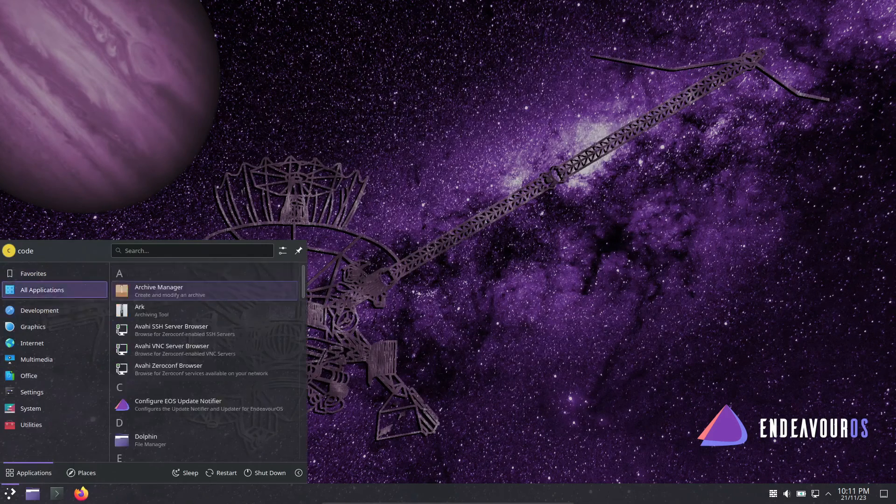
pyautogui.scroll(-3)
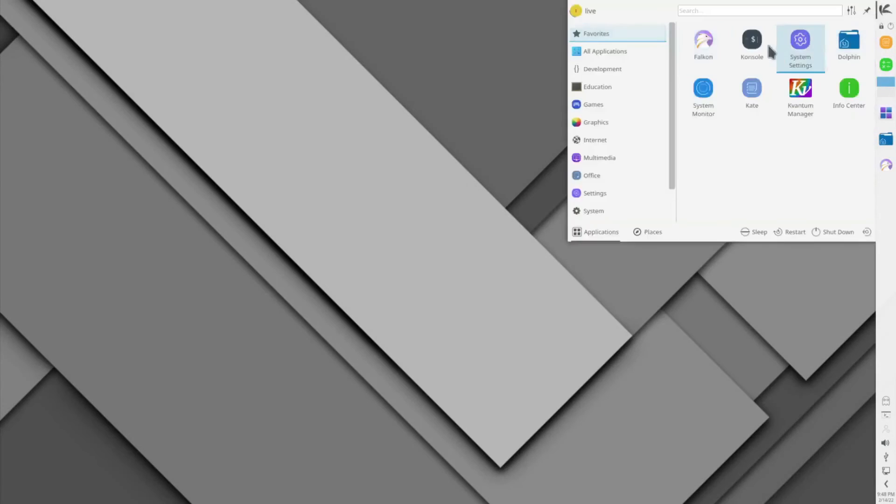
# Browse KaOS launcher categories: All Applications, Multimedia, Office, then System tools.
pyautogui.click(605, 51)
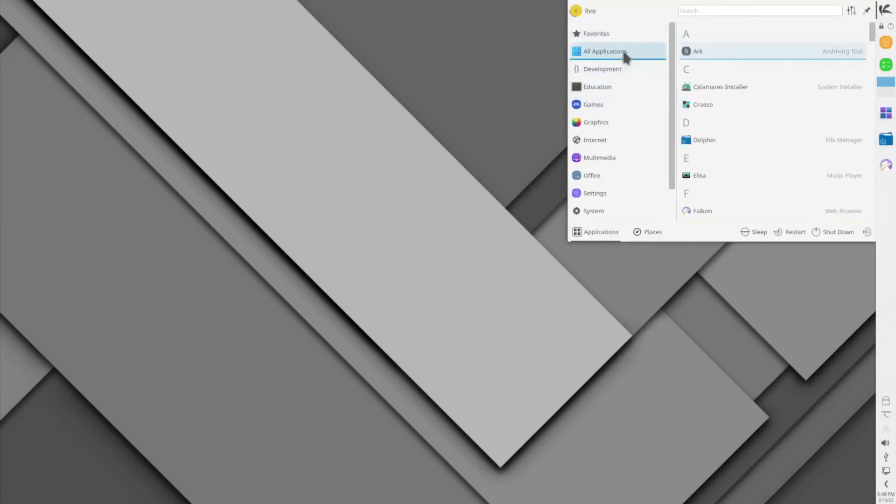
pyautogui.click(597, 86)
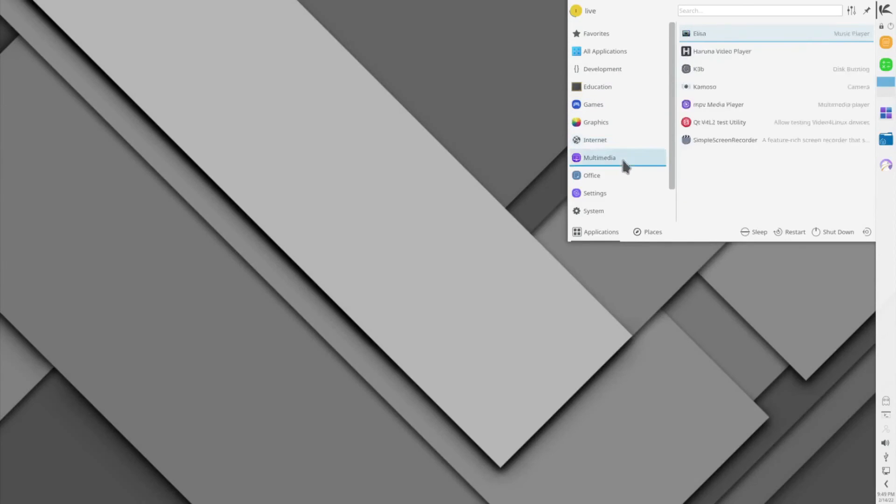
pyautogui.click(592, 176)
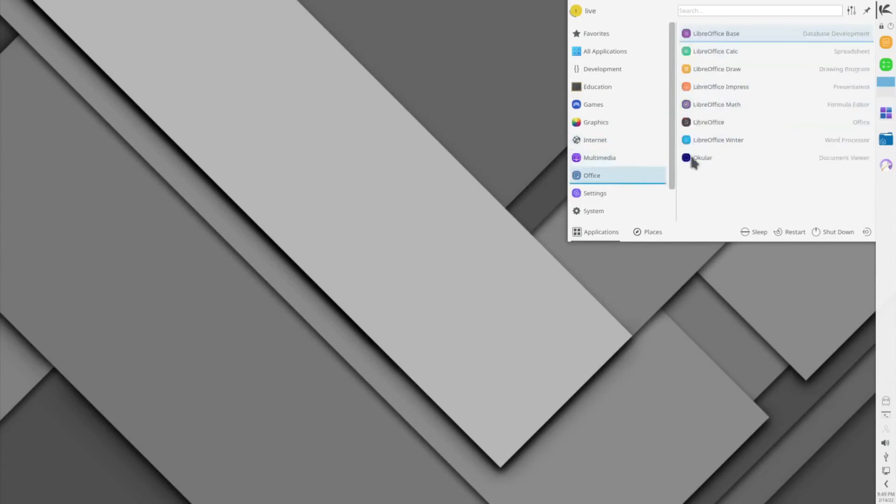
pyautogui.click(594, 175)
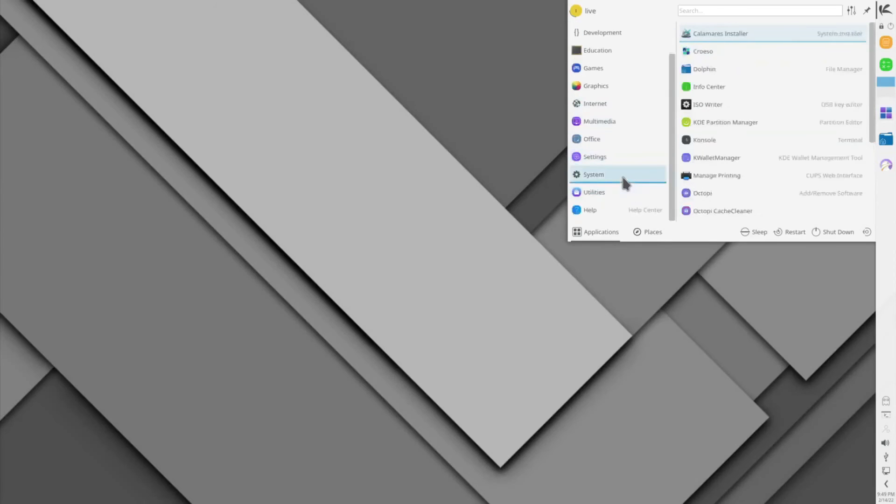
pyautogui.scroll(-3)
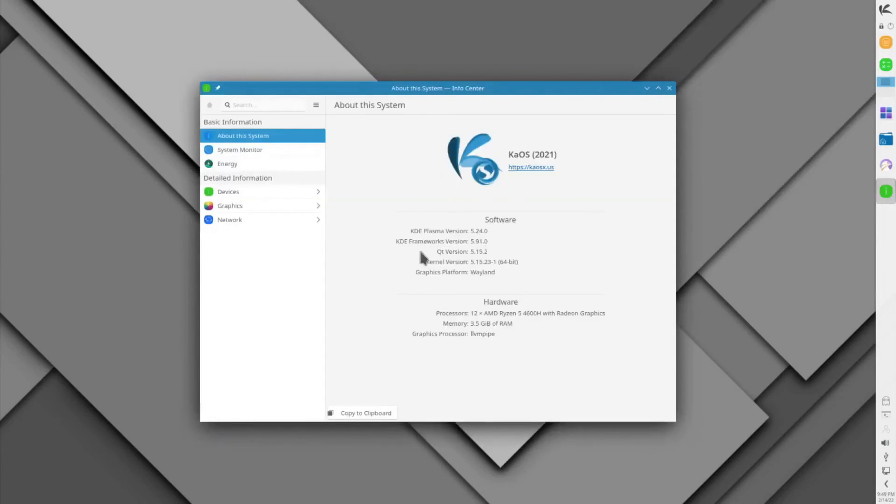
pyautogui.moveTo(444, 279)
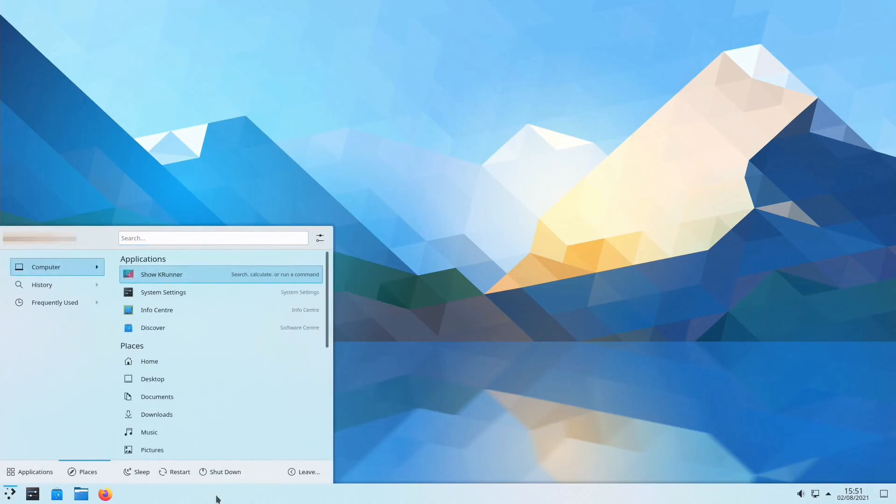
# Start a shutdown from the launcher and cancel it at the confirmation prompt.
pyautogui.click(225, 471)
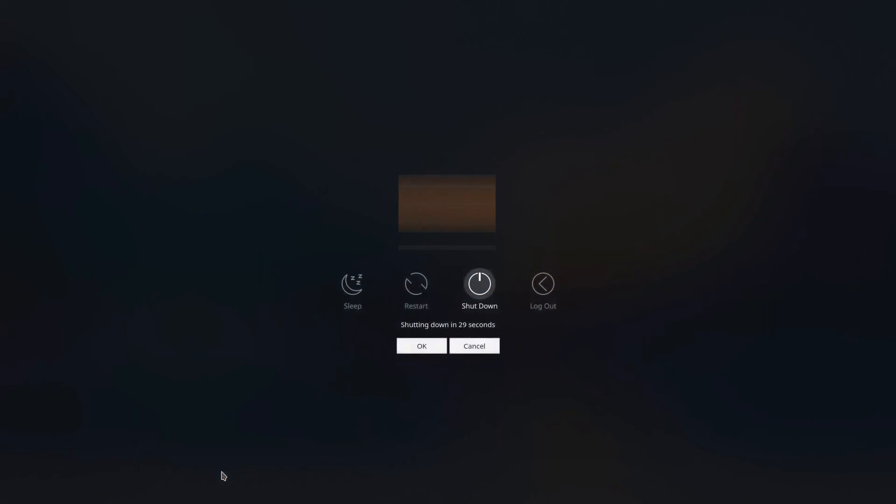
pyautogui.click(473, 345)
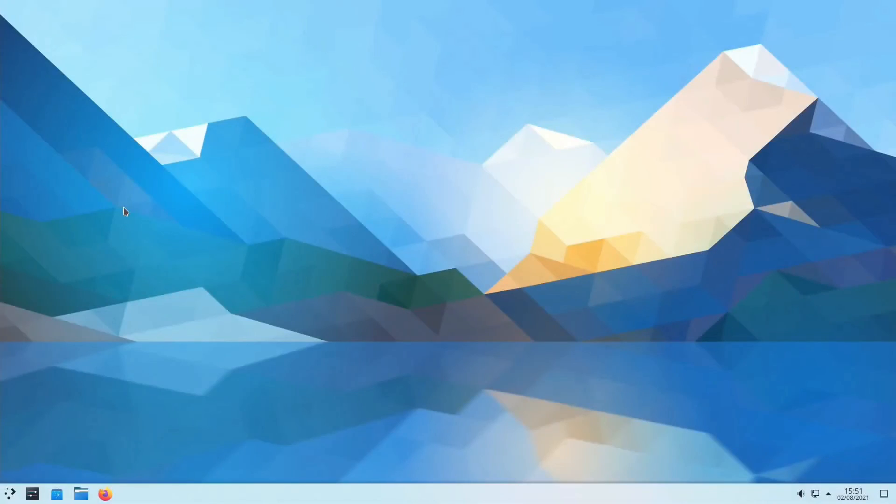
# Launch Konsole via KRunner ('kon') and move Konsole and Dolphin toward the screen centre.
pyautogui.write('kon')
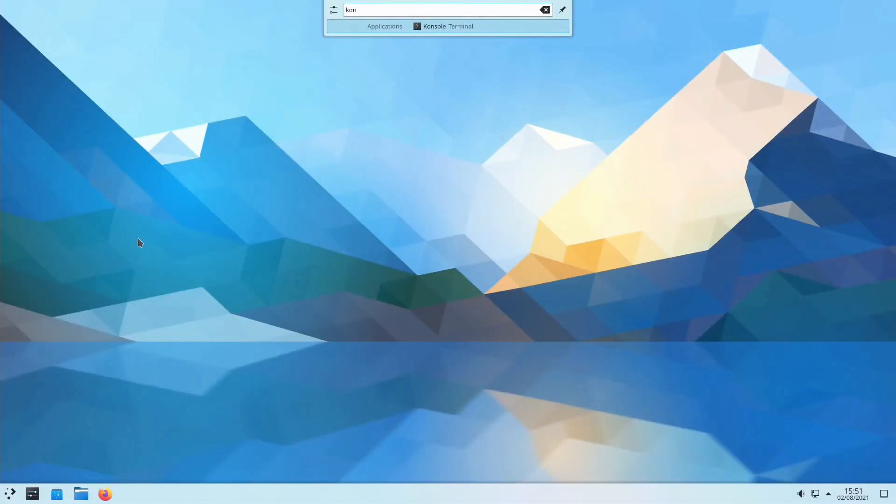
pyautogui.click(433, 26)
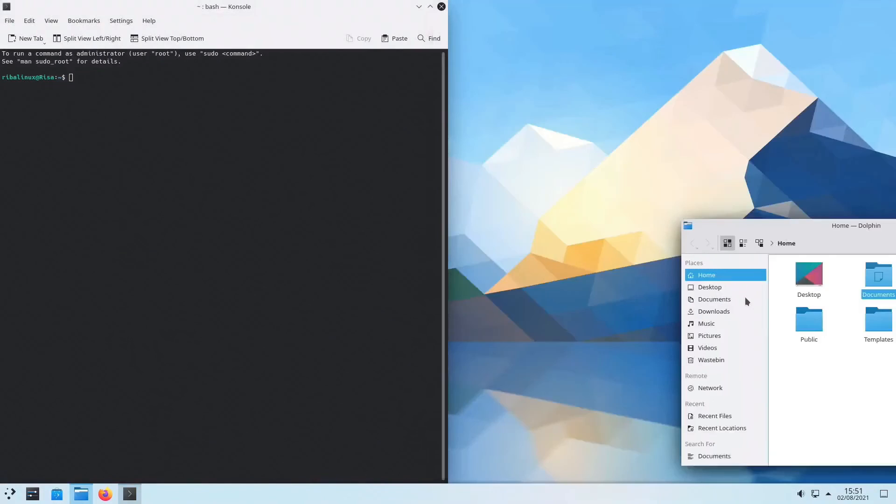
pyautogui.click(877, 225)
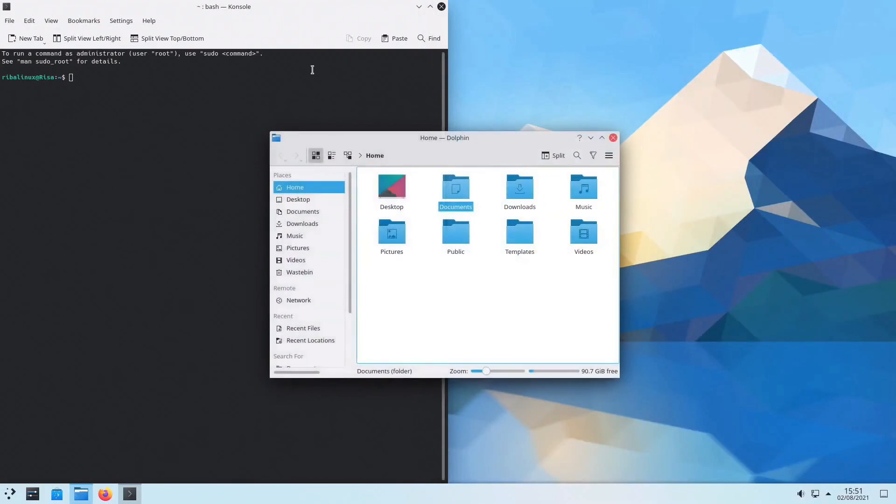
pyautogui.moveTo(223, 6); pyautogui.dragTo(327, 49)
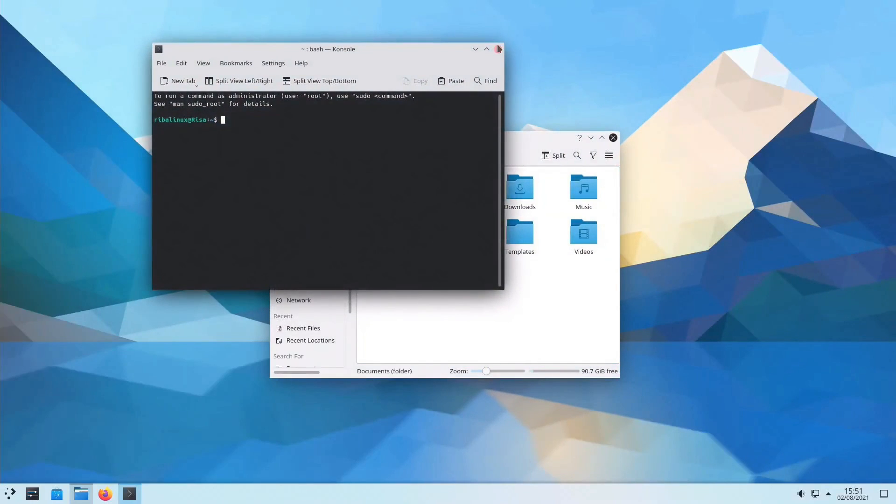